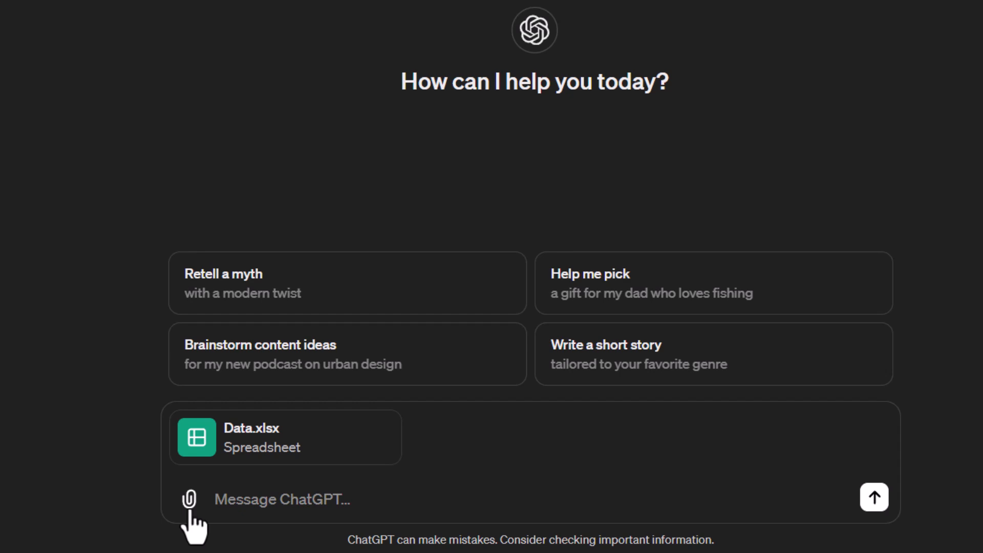
mouse_move(260, 439)
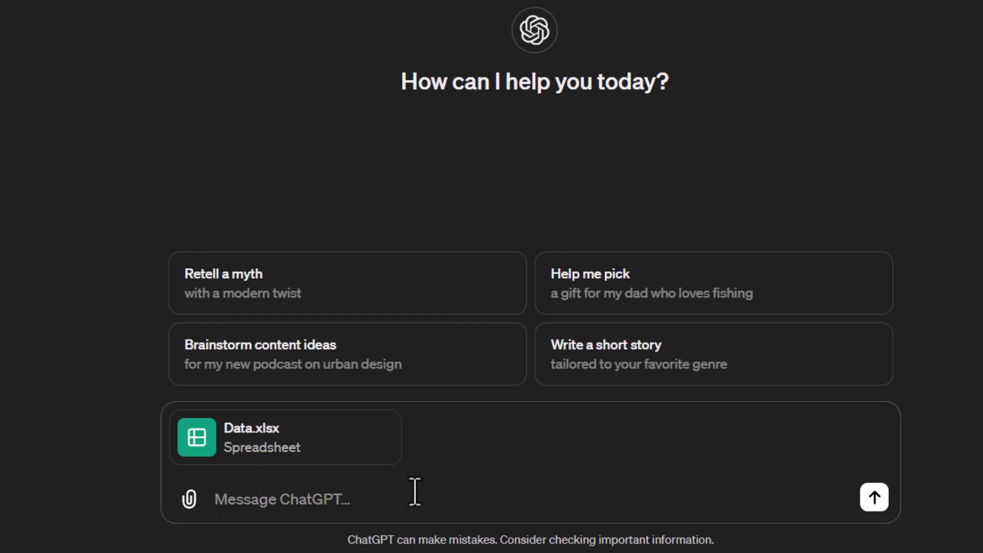
mouse_move(968, 273)
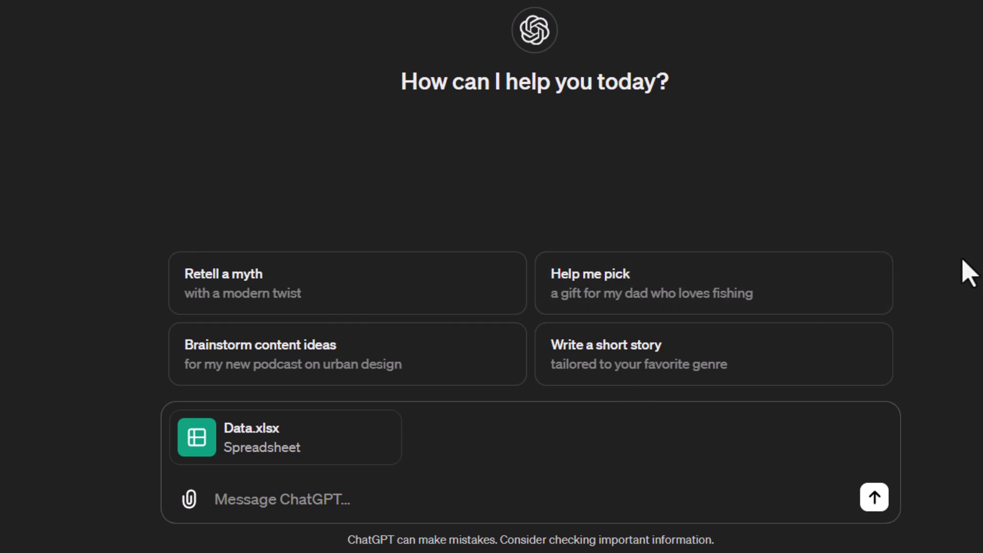
Step: Ask ChatGPT to load the attached Data.xlsx and list its fields
text(Load)
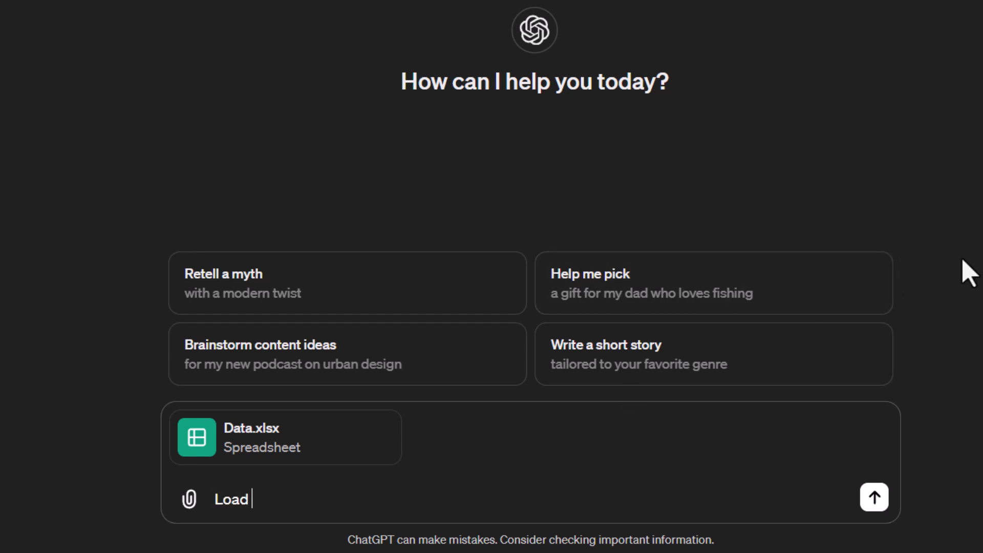
text(the)
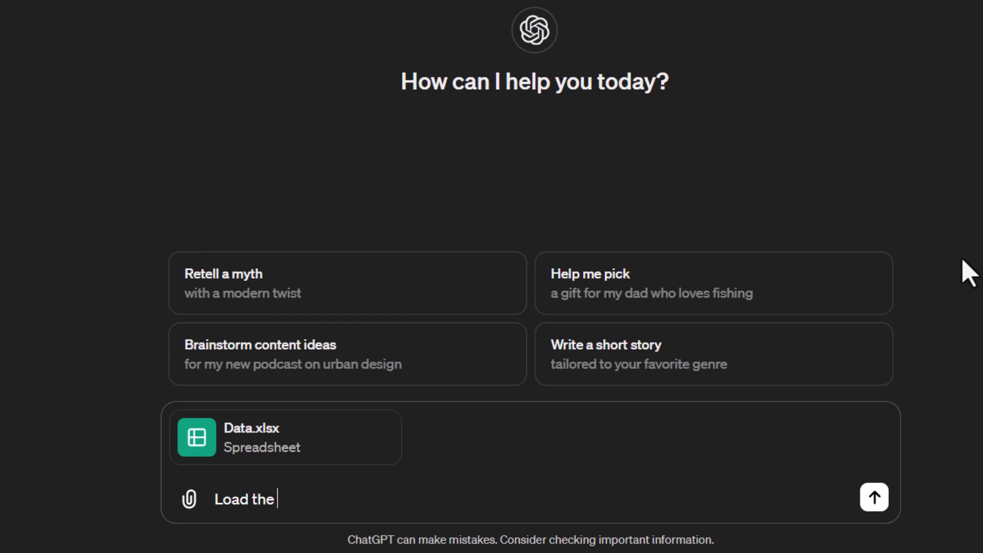
text(file)
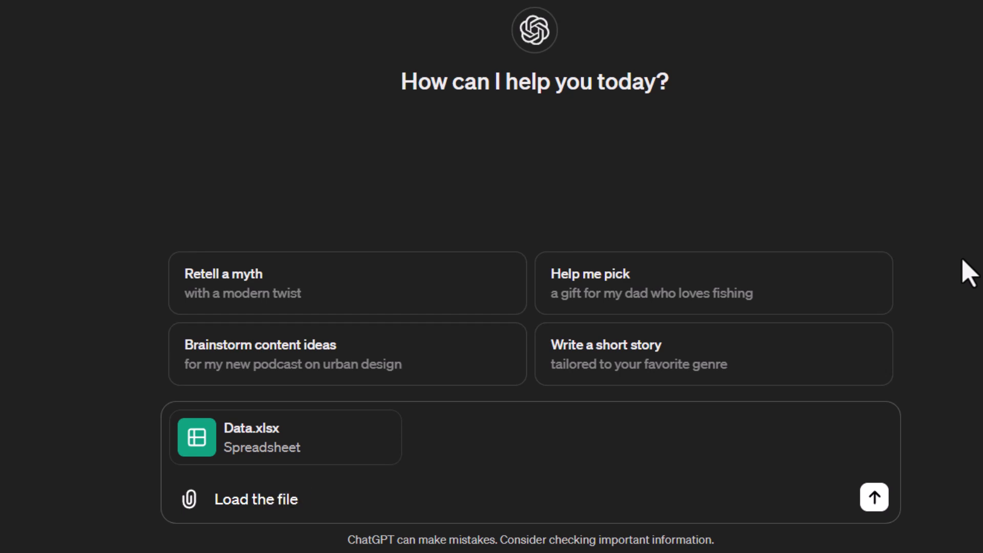
text(and list the)
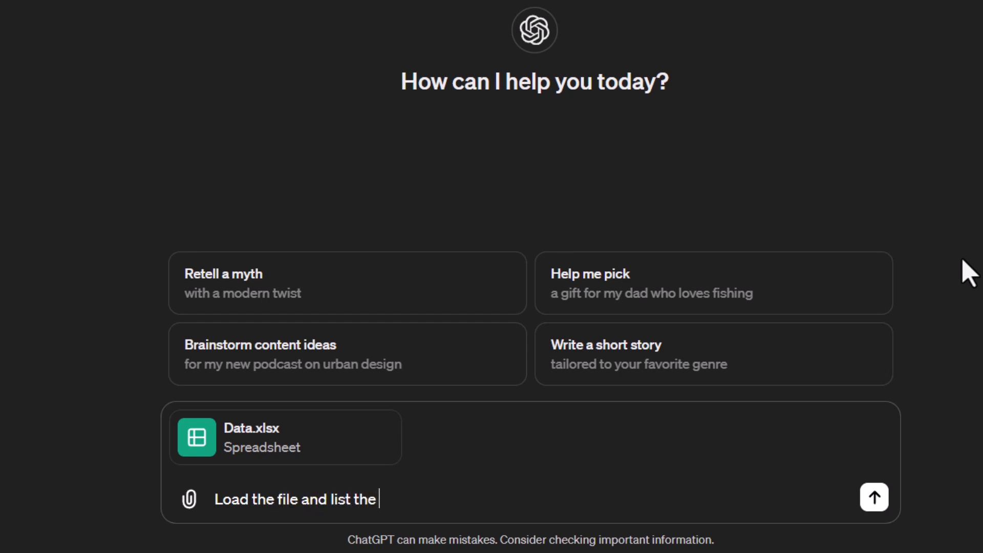
text(fields)
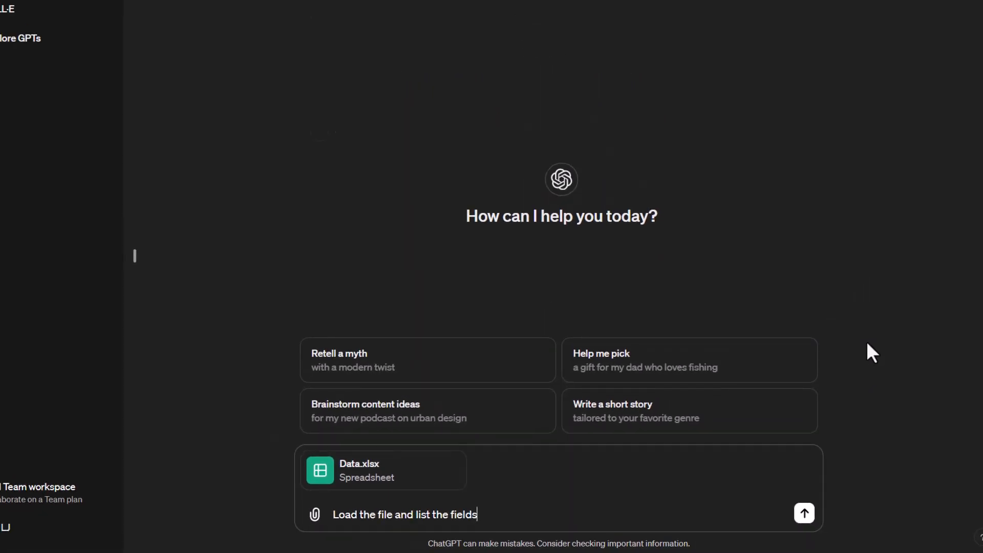
click(803, 513)
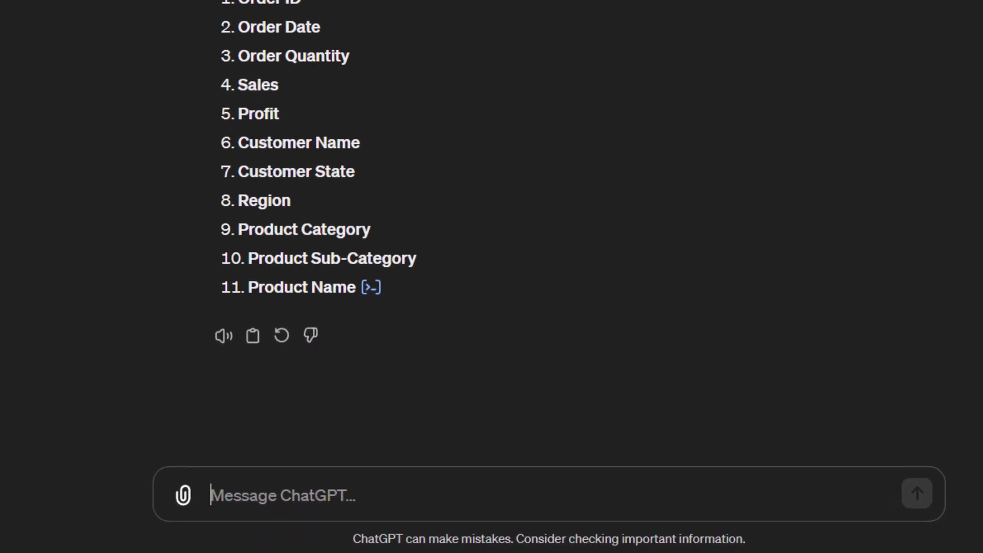
Step: Ask ChatGPT to perform descriptive analytics on the table of data
text(P)
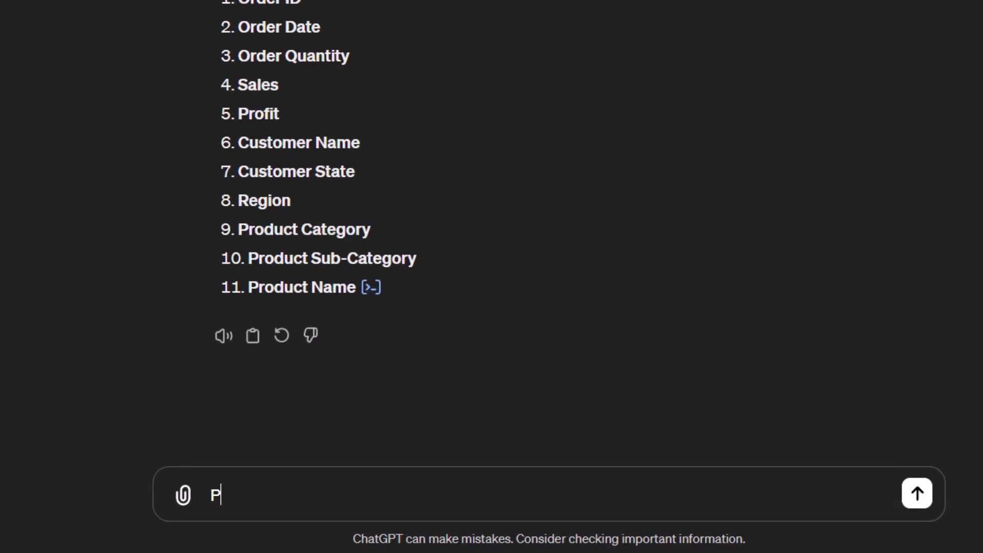
text(erform desc)
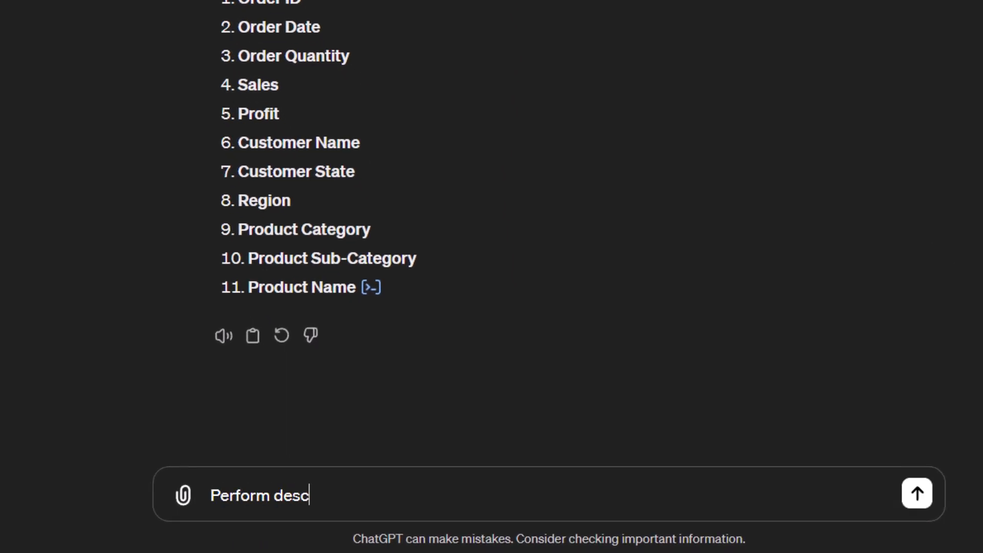
text(riptive analytics on the table of)
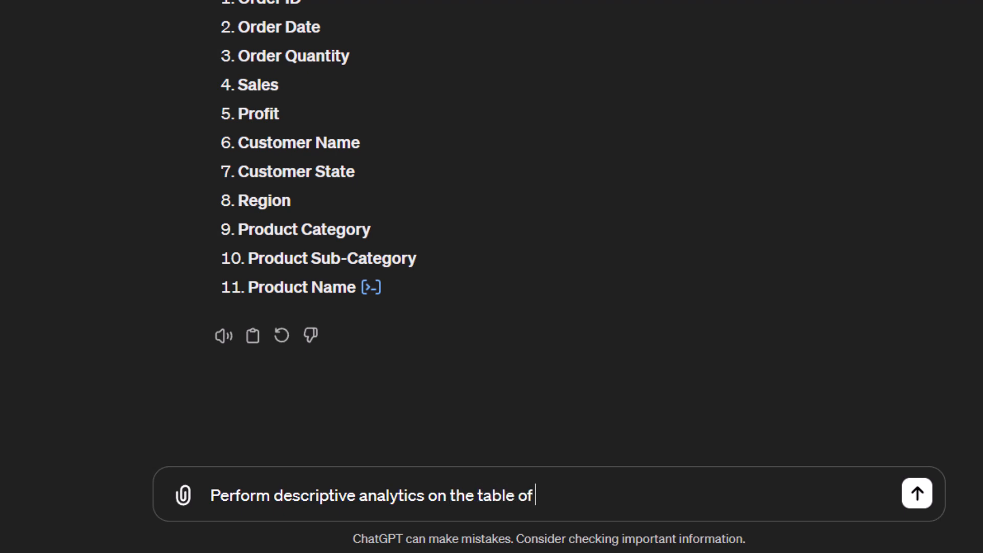
text(data)
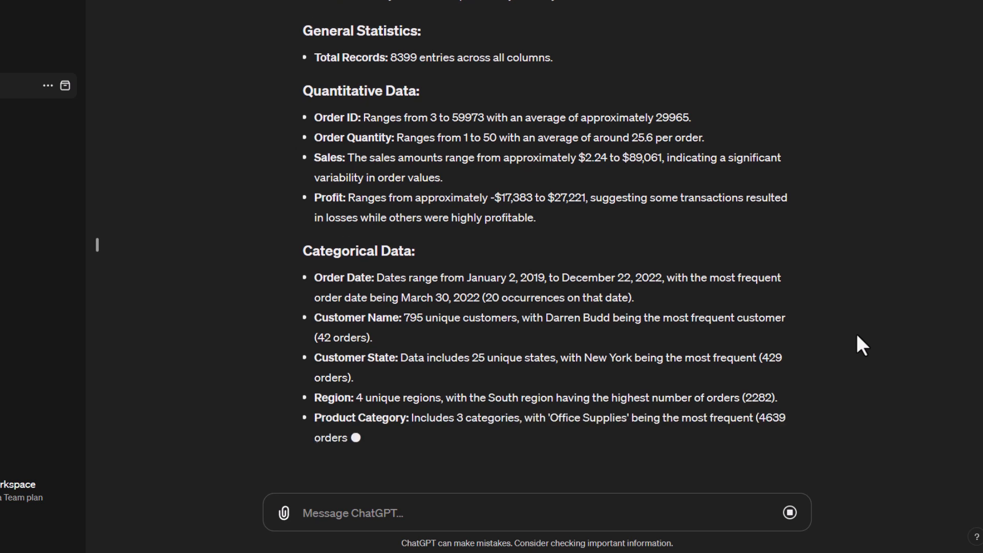
Step: Scroll through the descriptive analysis while it finishes generating
scroll(down, 3)
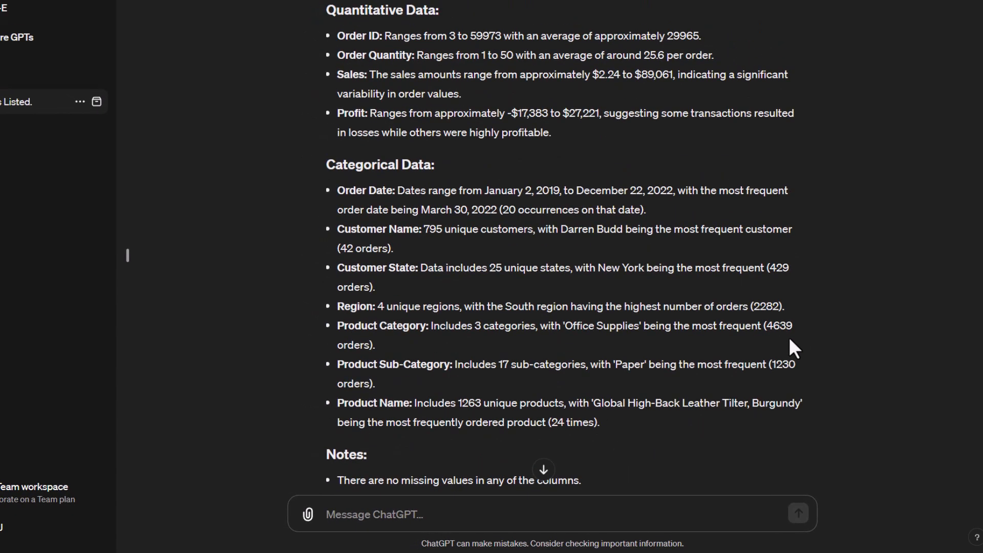
mouse_move(572, 78)
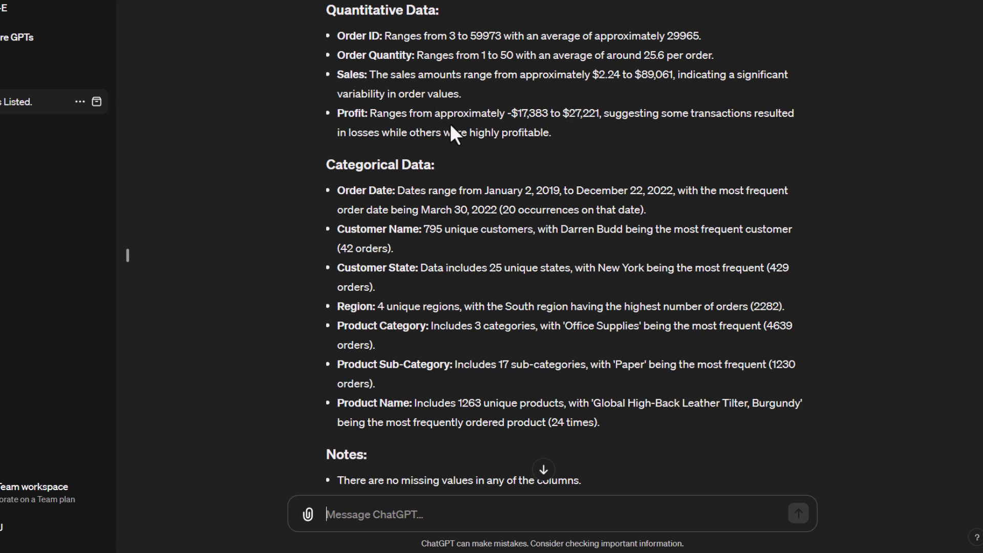
mouse_move(567, 142)
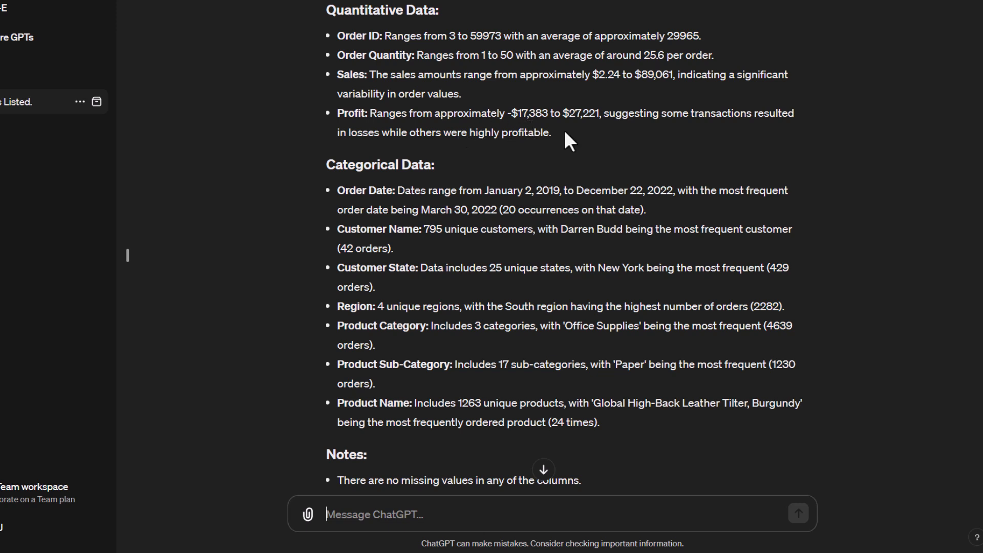
mouse_move(728, 139)
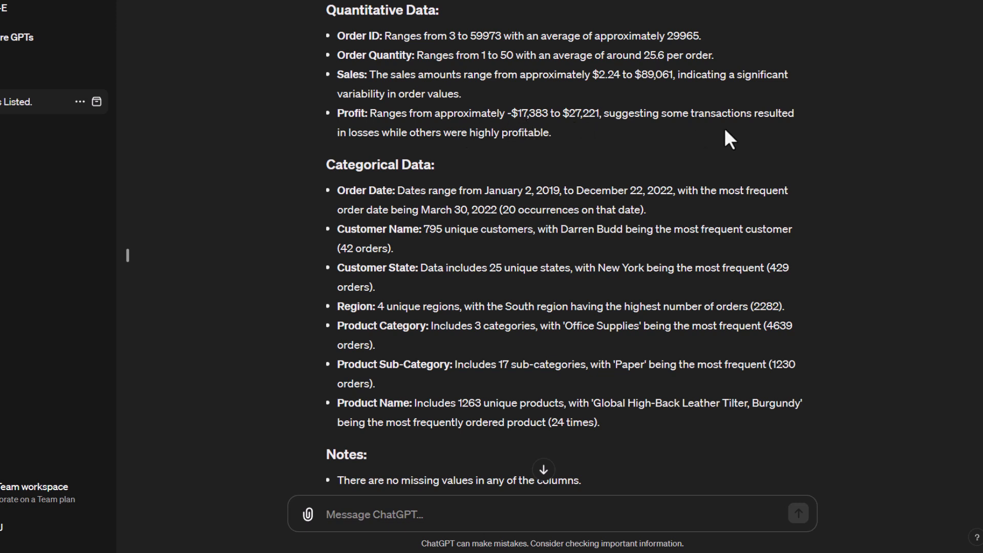
mouse_move(627, 137)
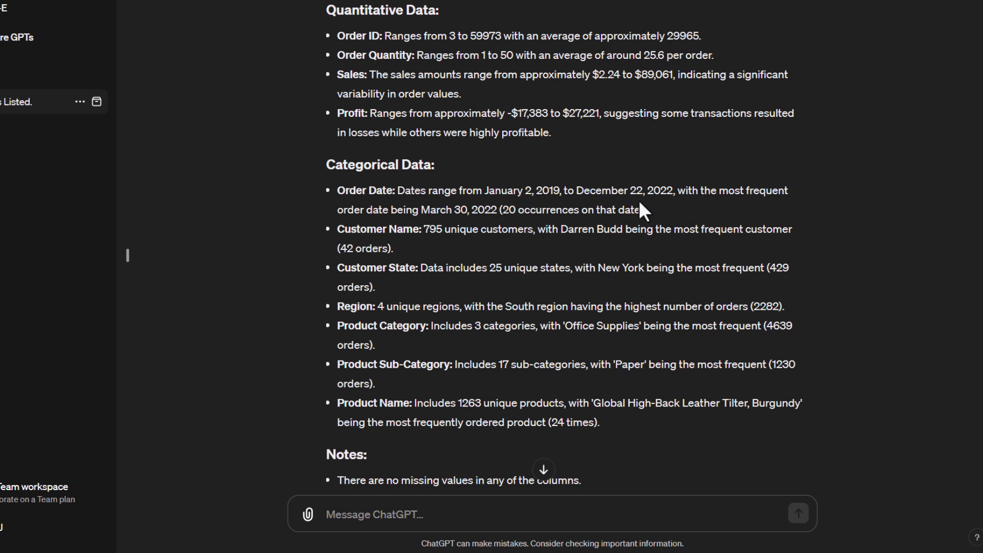
mouse_move(495, 232)
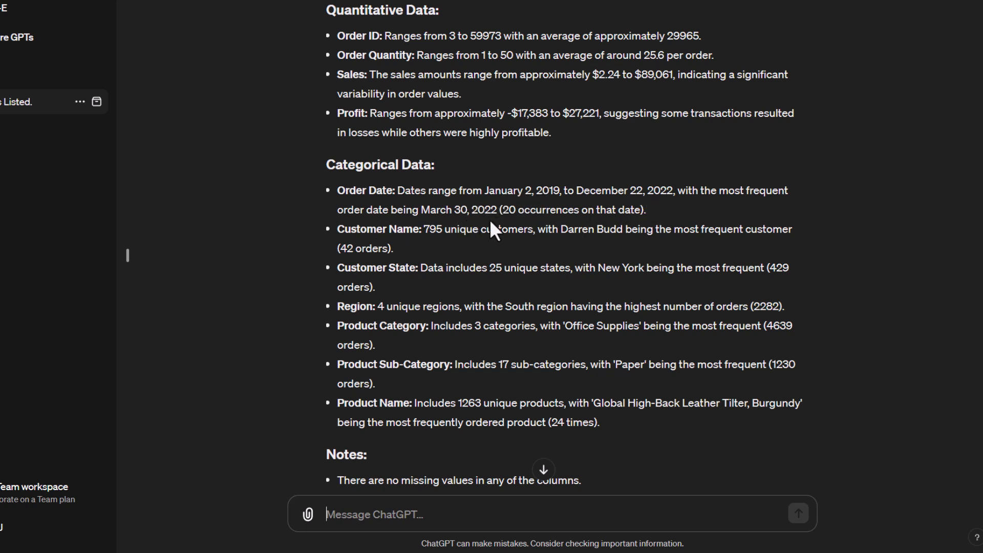
mouse_move(514, 257)
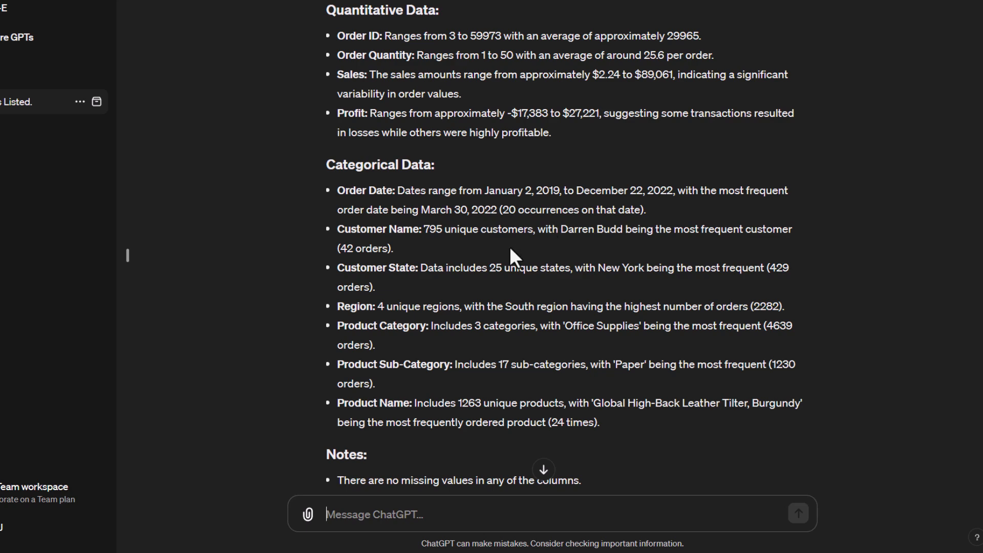
mouse_move(467, 258)
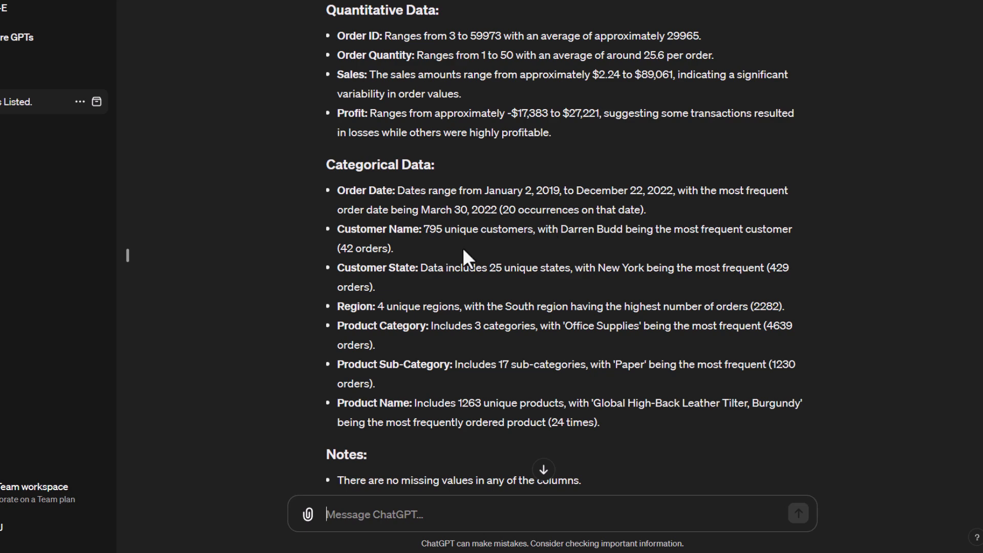
scroll(down, 3)
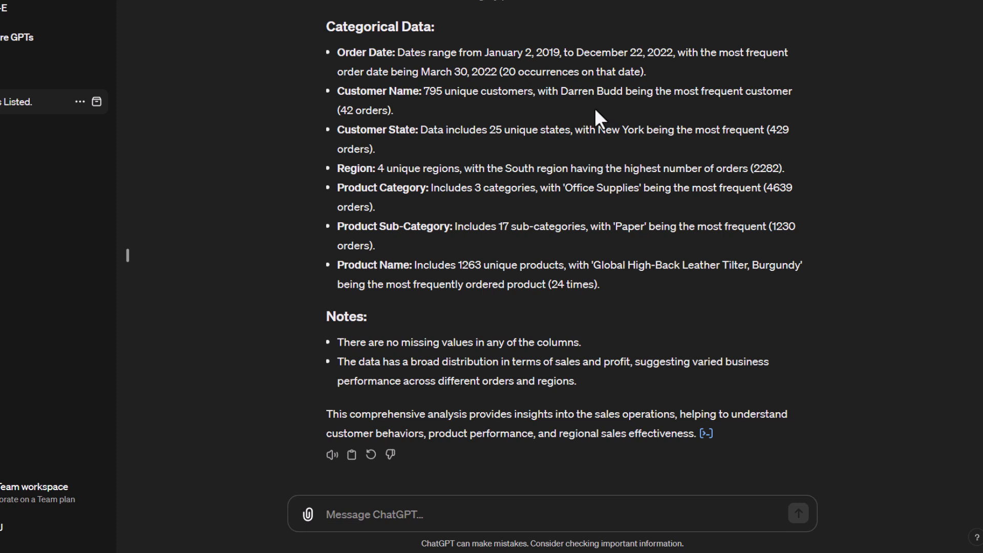
mouse_move(529, 156)
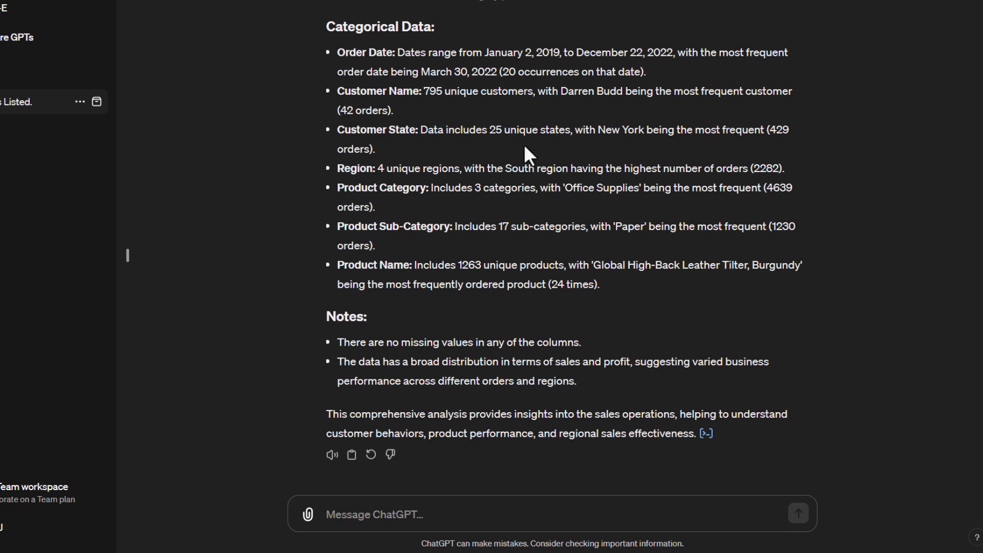
mouse_move(506, 208)
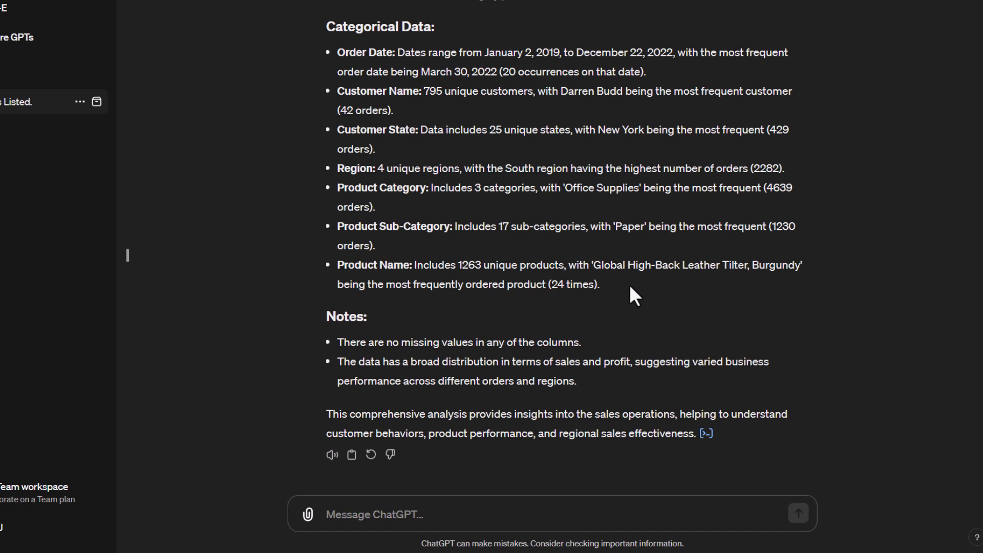
mouse_move(637, 317)
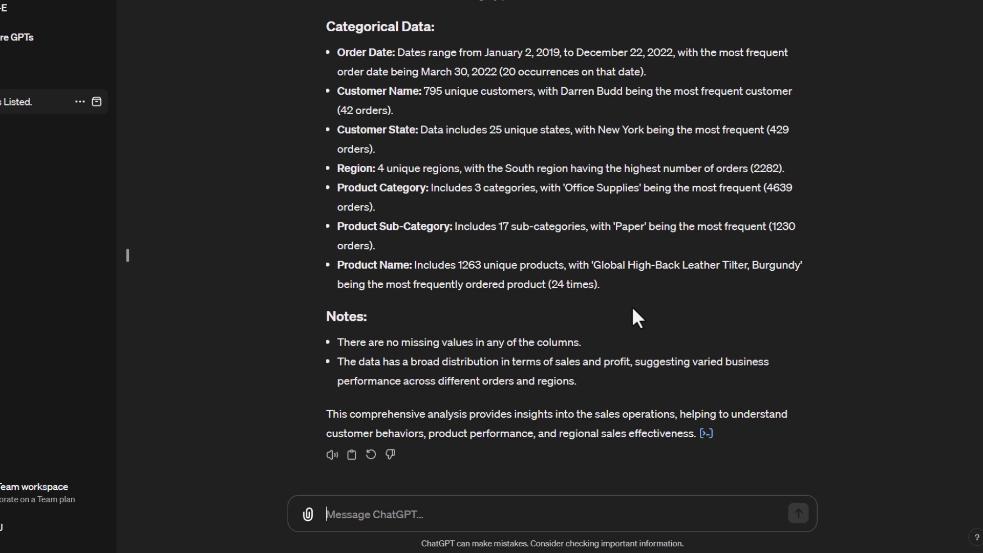
mouse_move(632, 350)
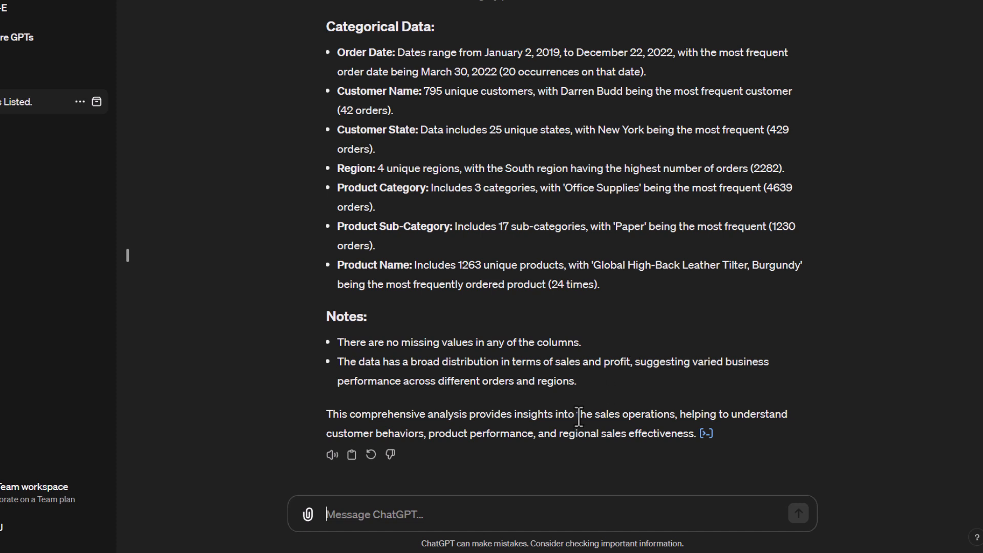
mouse_move(545, 460)
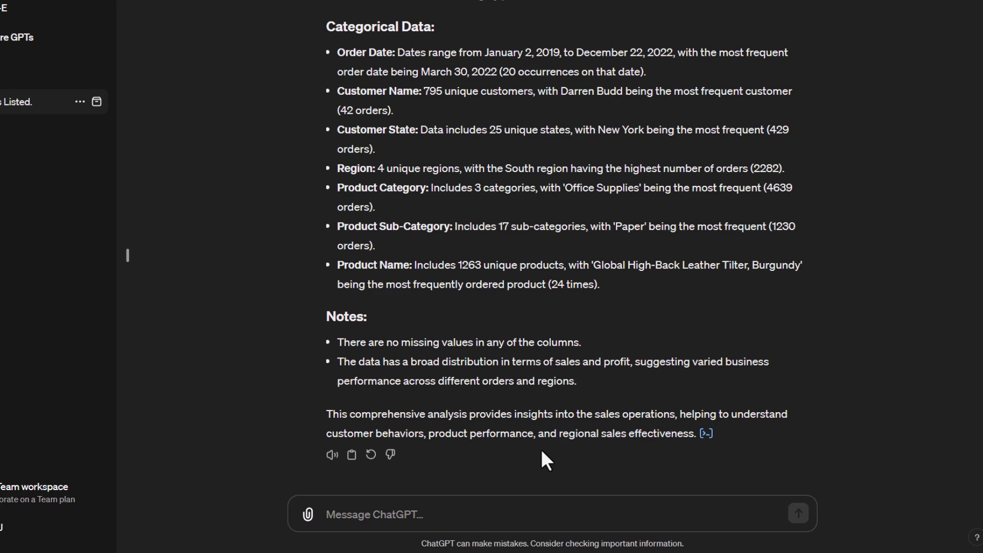
Step: Request descriptive analytics on the Sales field
scroll(down, 3)
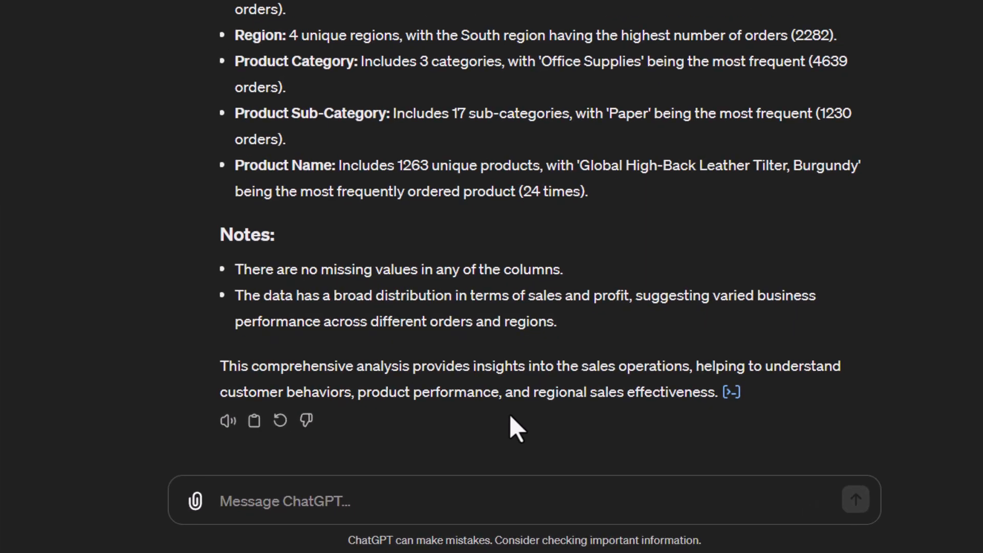
scroll(down, 3)
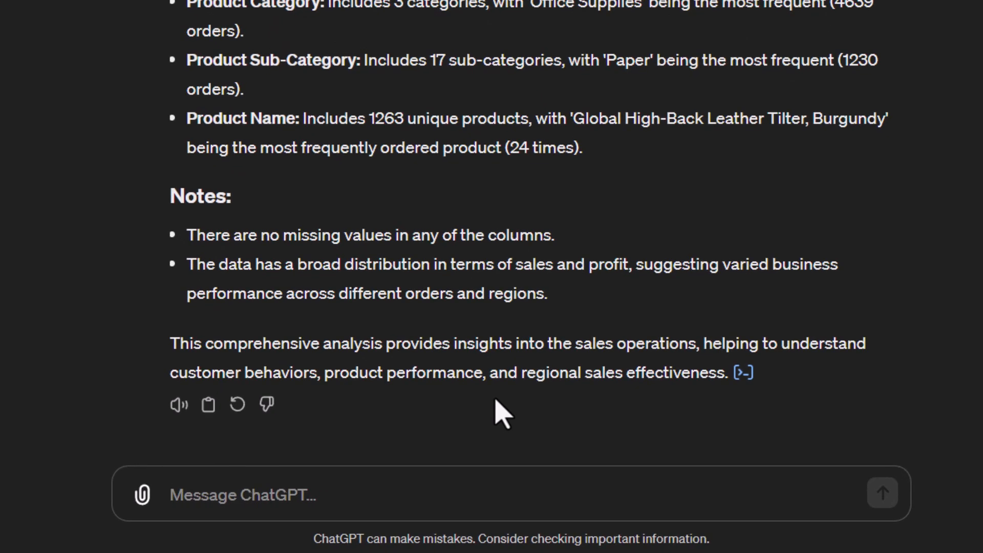
text(Perform)
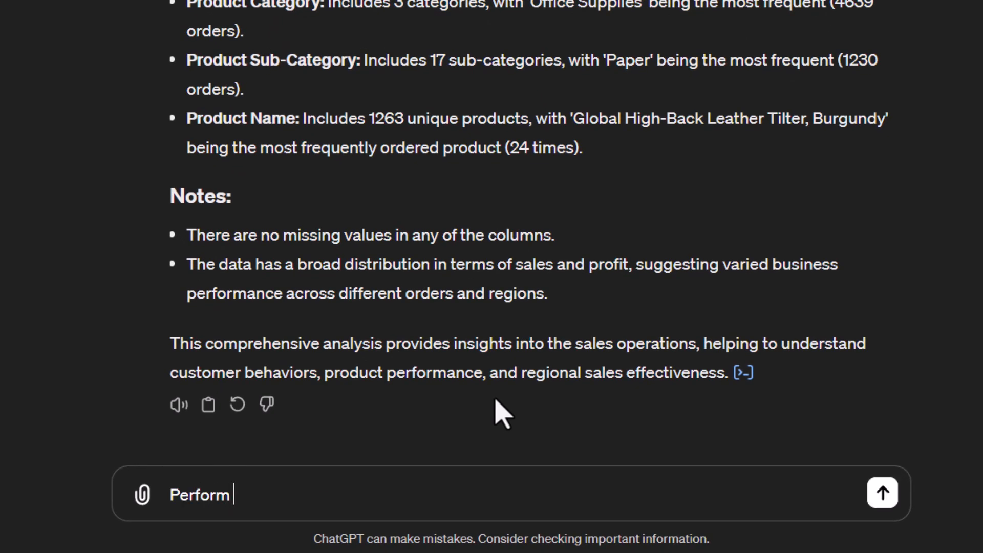
text(descriptive analyti)
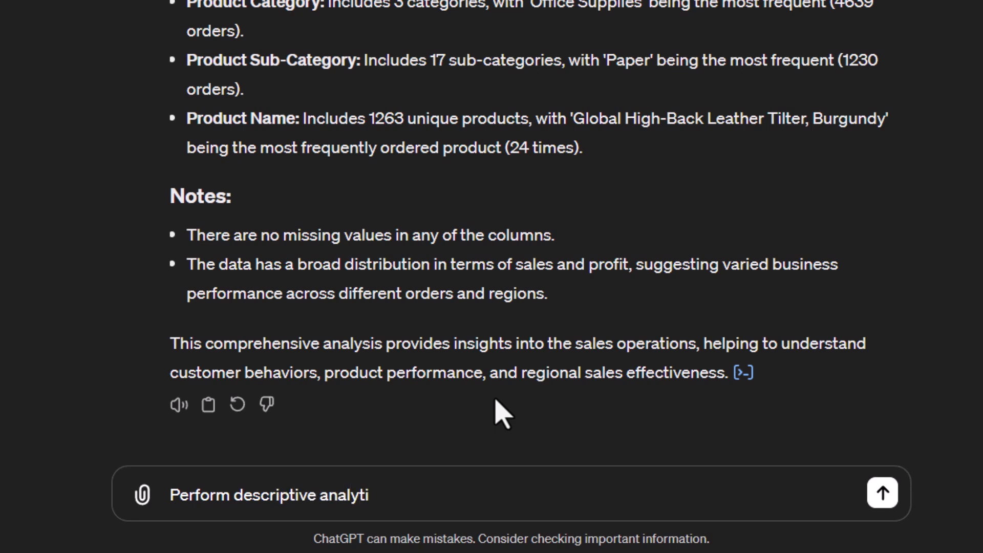
text(cs on Sales)
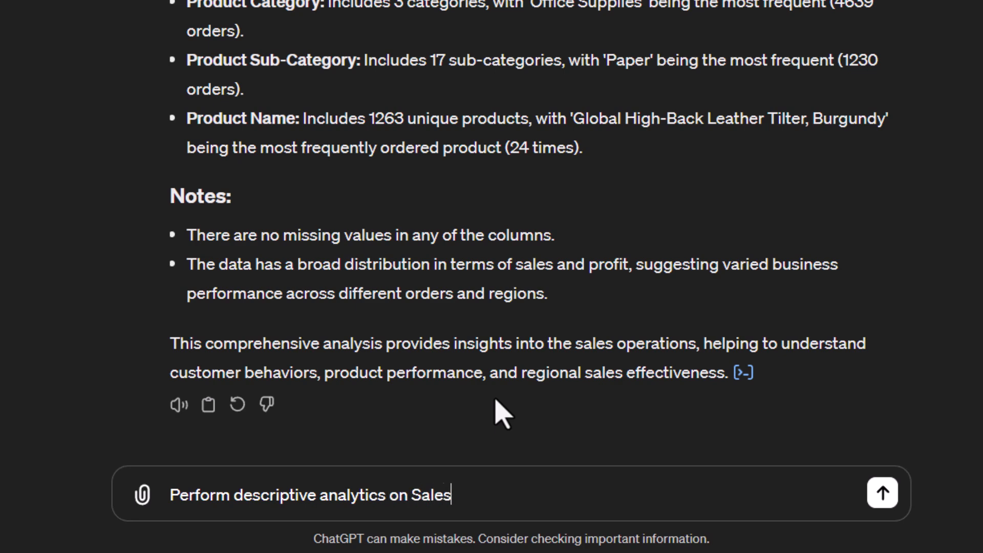
text(fields)
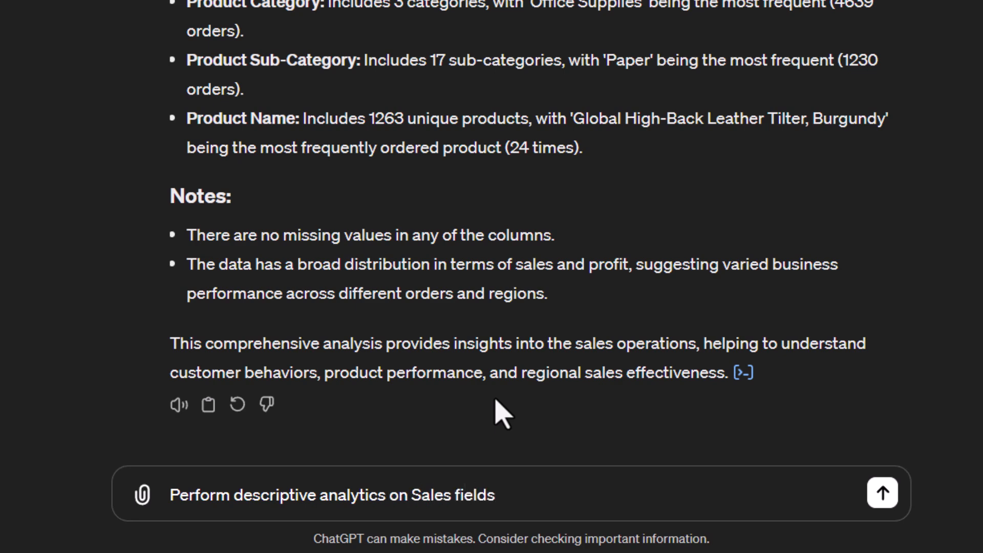
click(882, 492)
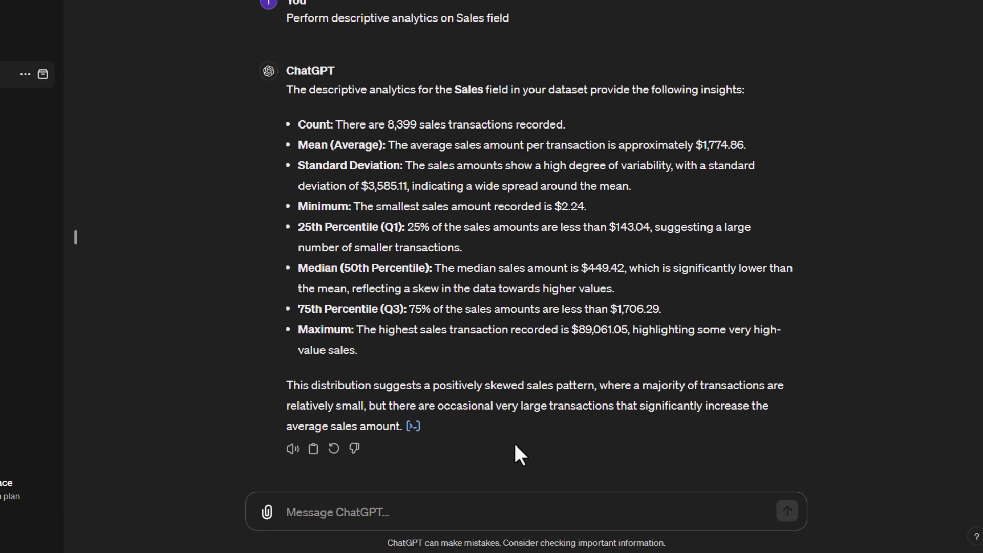
Step: Ask for a table of Sales descriptive statistics broken down by Product Category
scroll(down, 3)
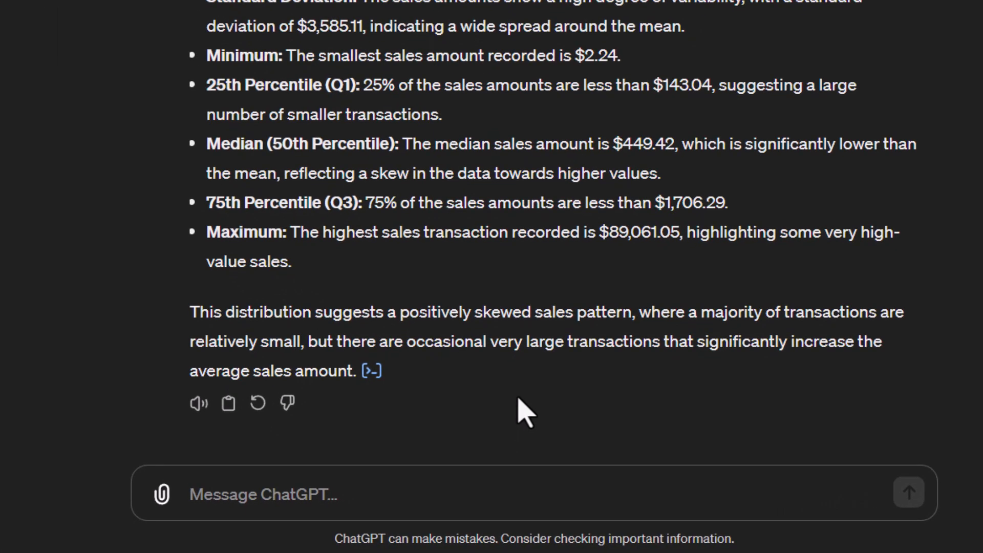
text(Create a table displaying the)
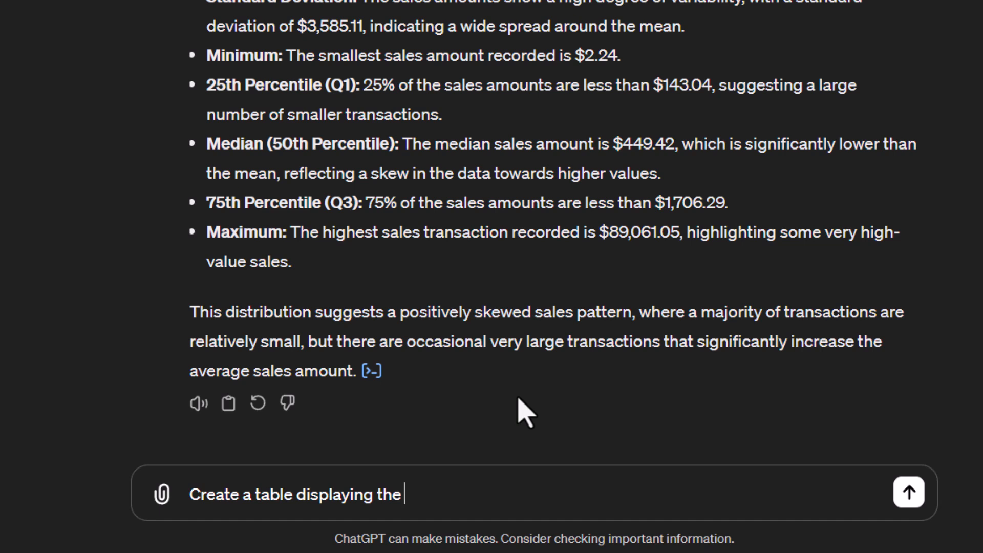
text(descriptive analytic)
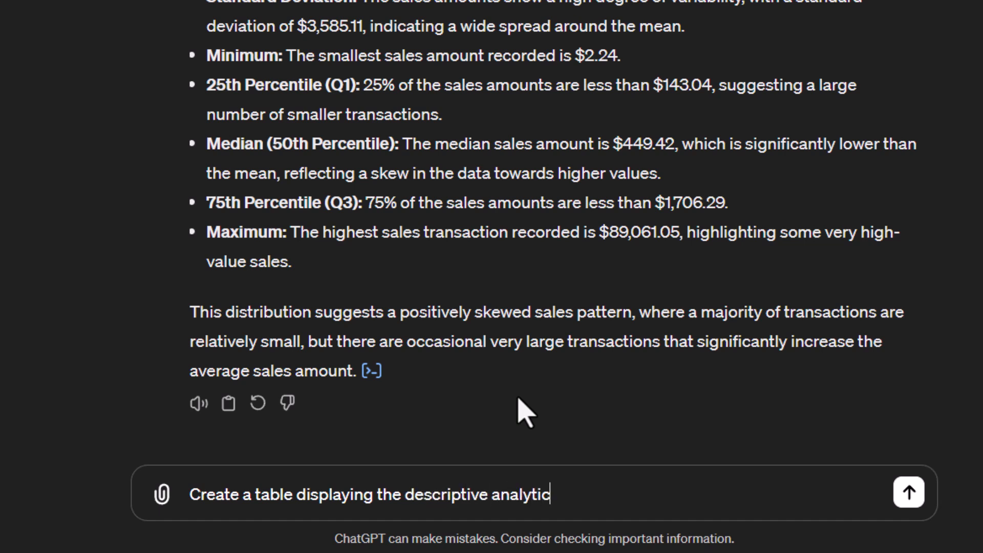
text(s for Sales in combination with)
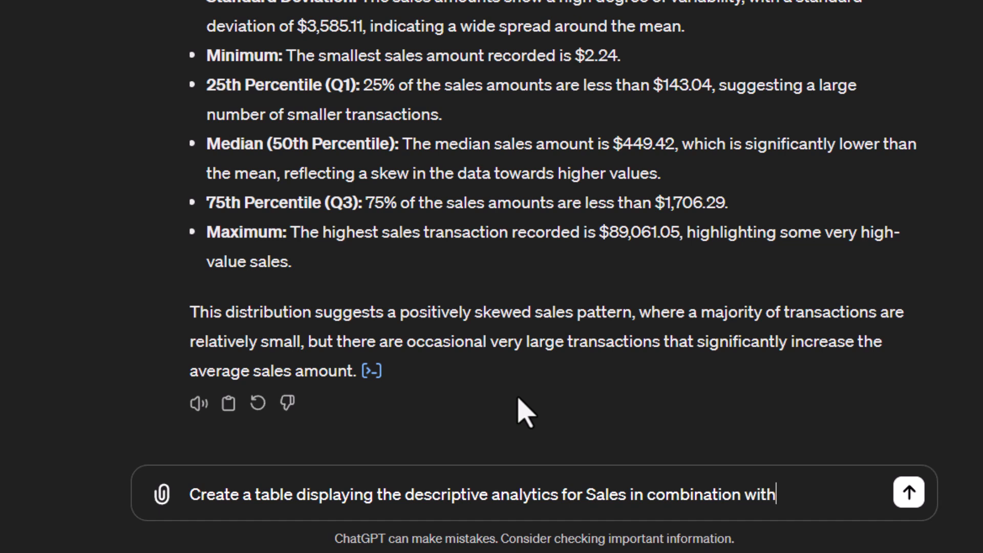
text(Product)
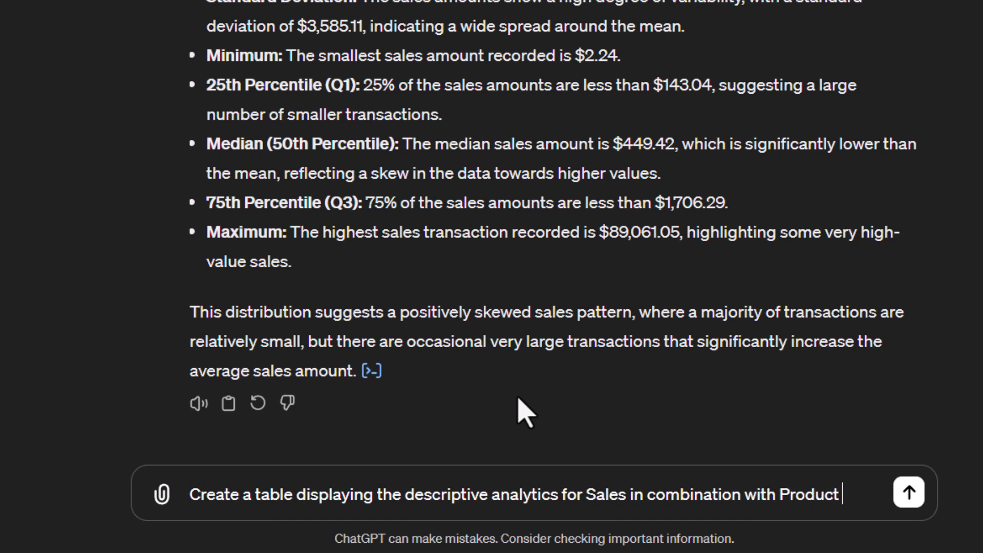
text(Categoru)
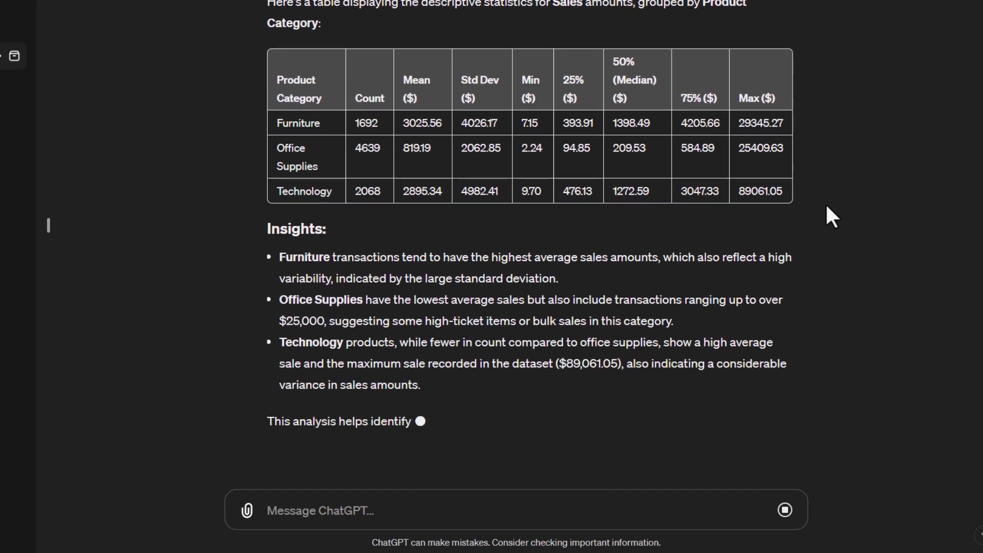
scroll(down, 3)
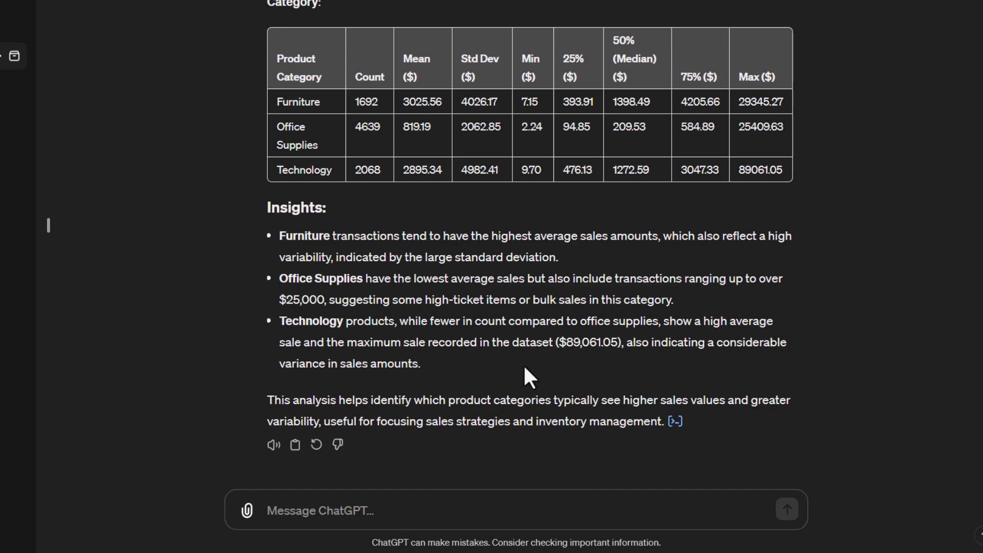
scroll(down, 3)
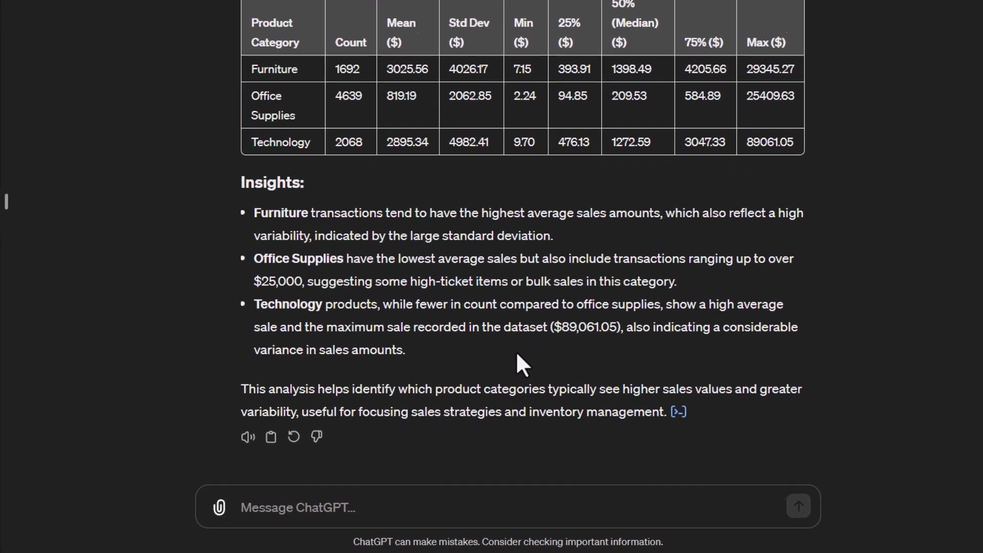
scroll(down, 3)
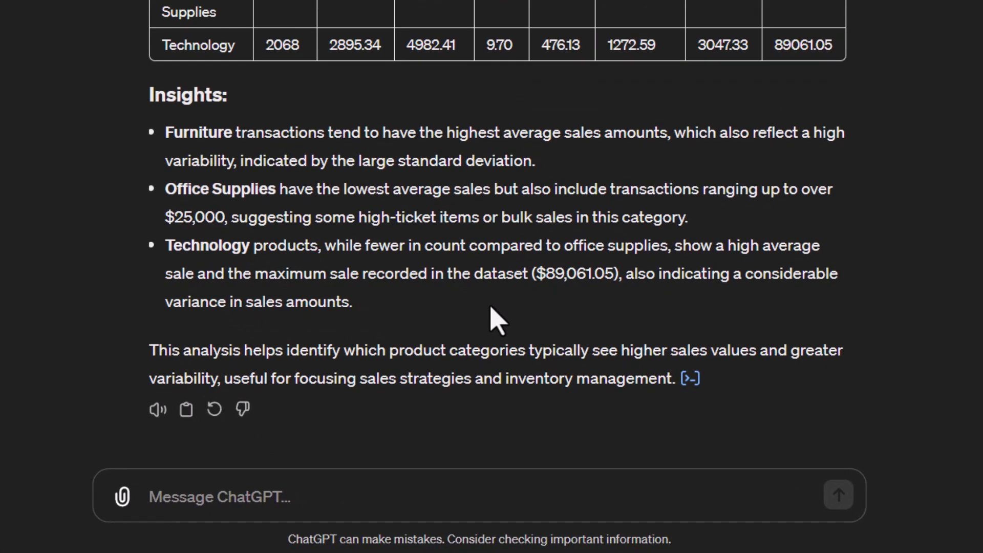
text(Format the)
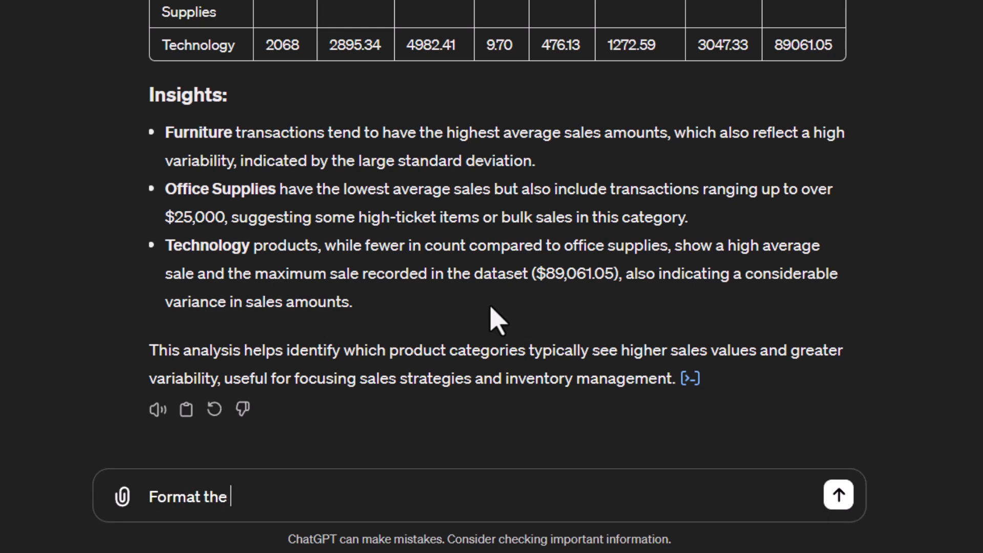
Step: Request the table with thousand separators and no decimals, then review the reply
text(table with thousand se)
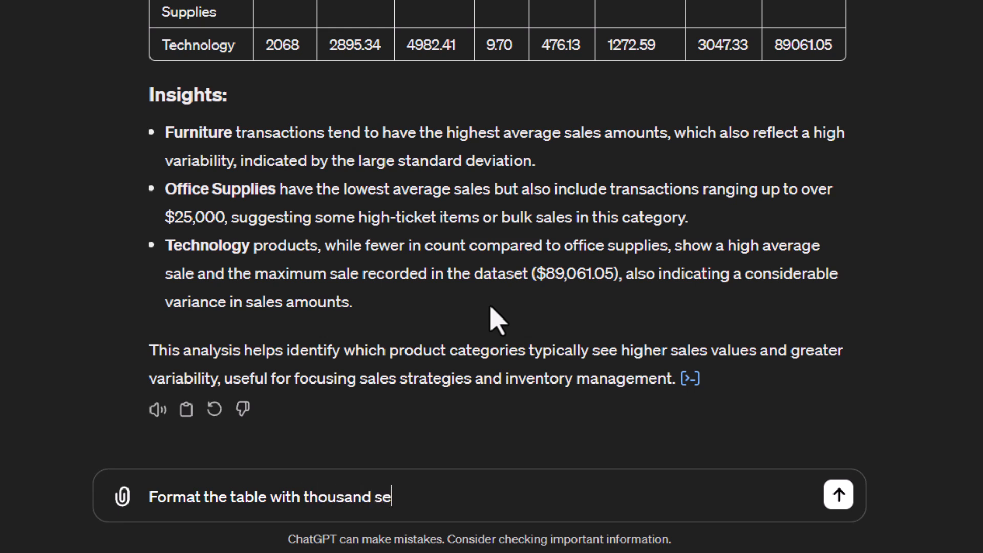
text(peataors anmd)
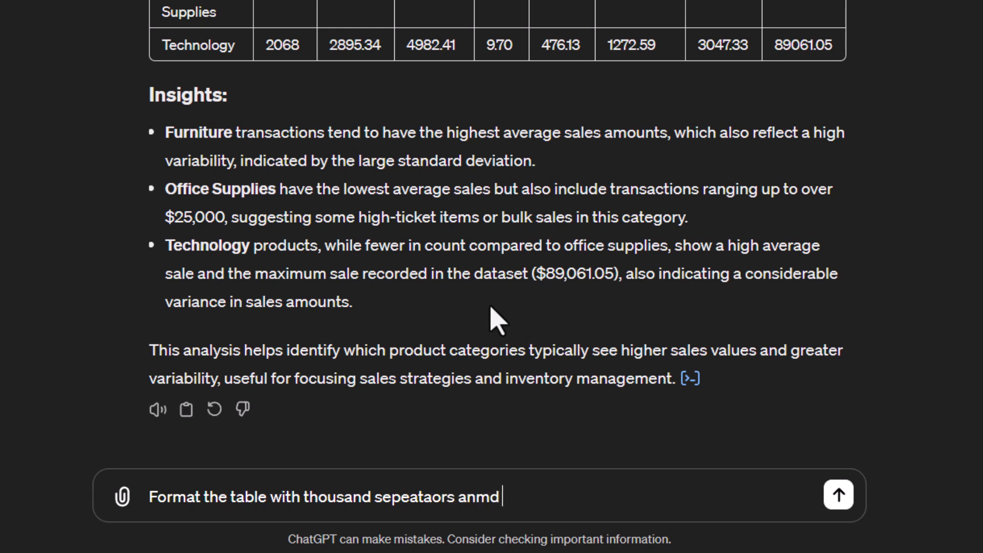
text(and no)
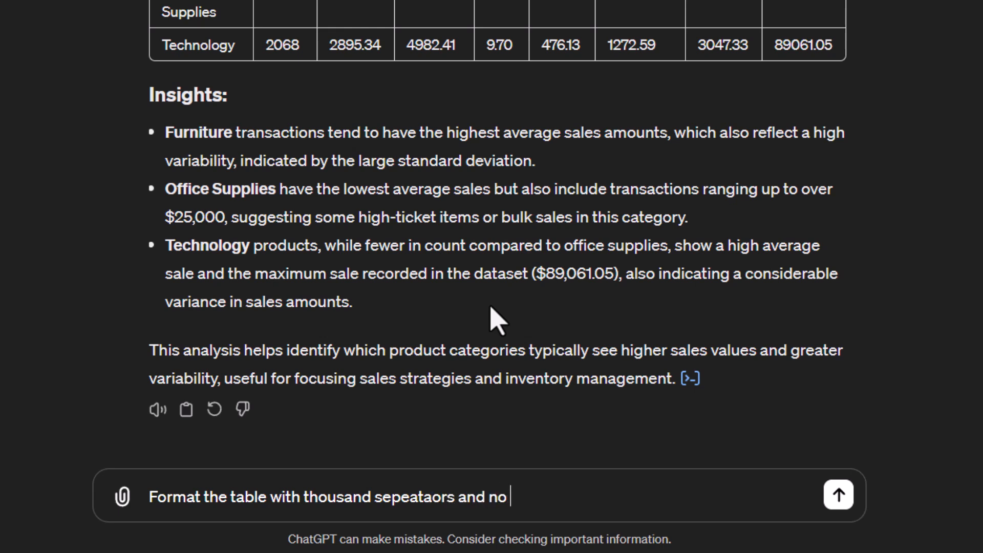
text(decimals)
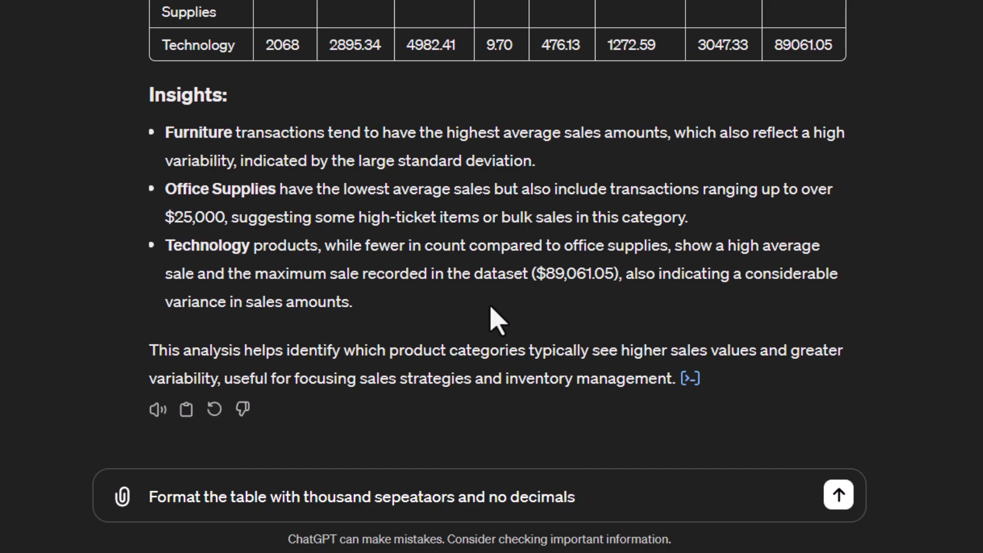
click(838, 494)
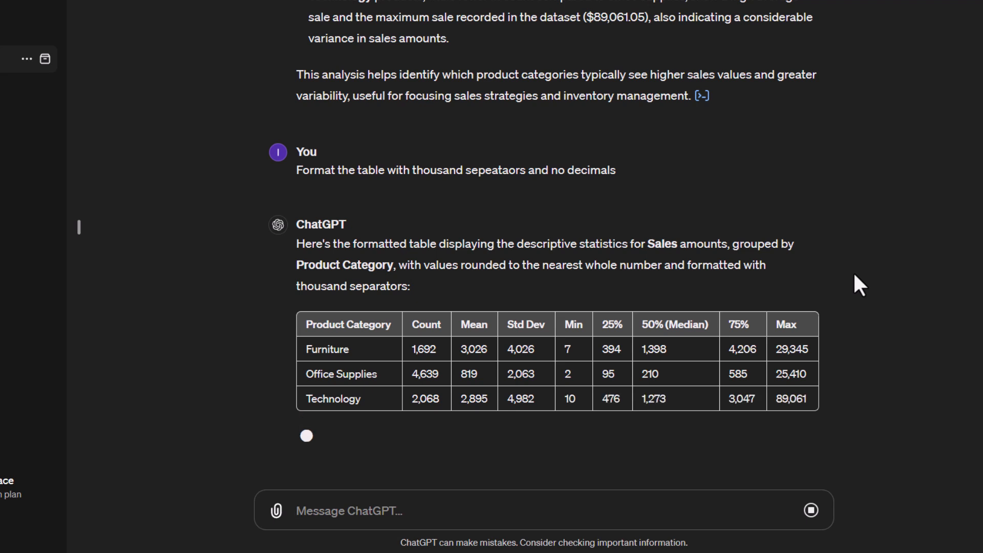
scroll(down, 3)
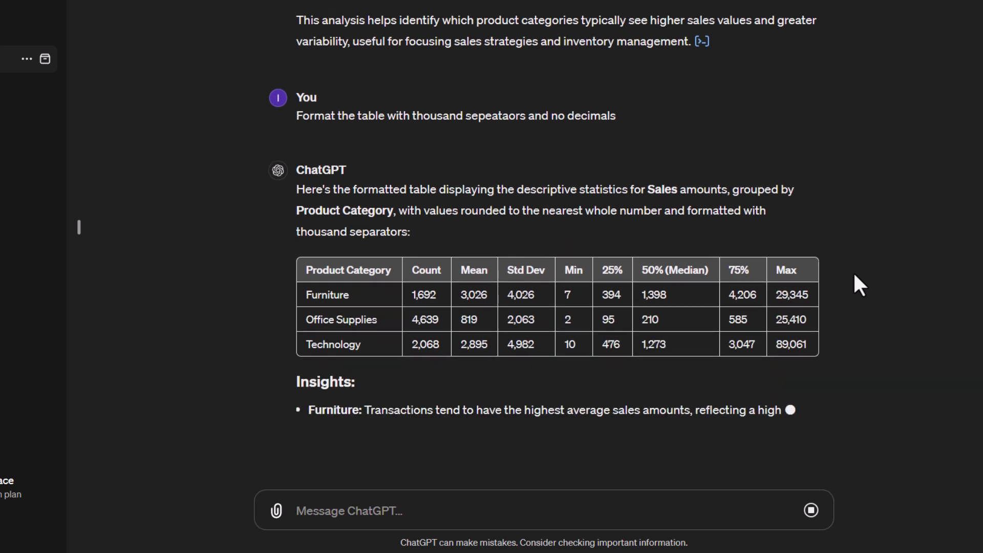
scroll(down, 3)
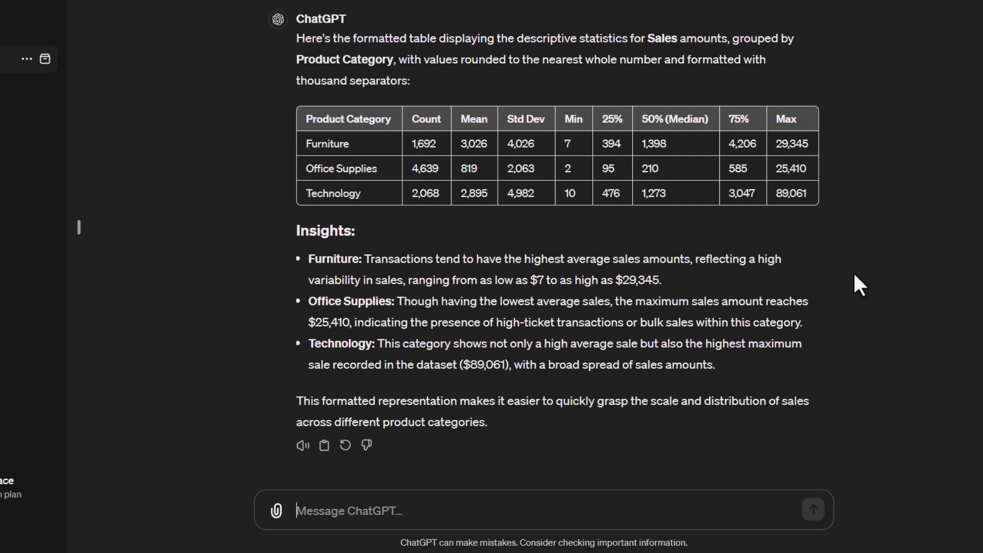
mouse_move(584, 333)
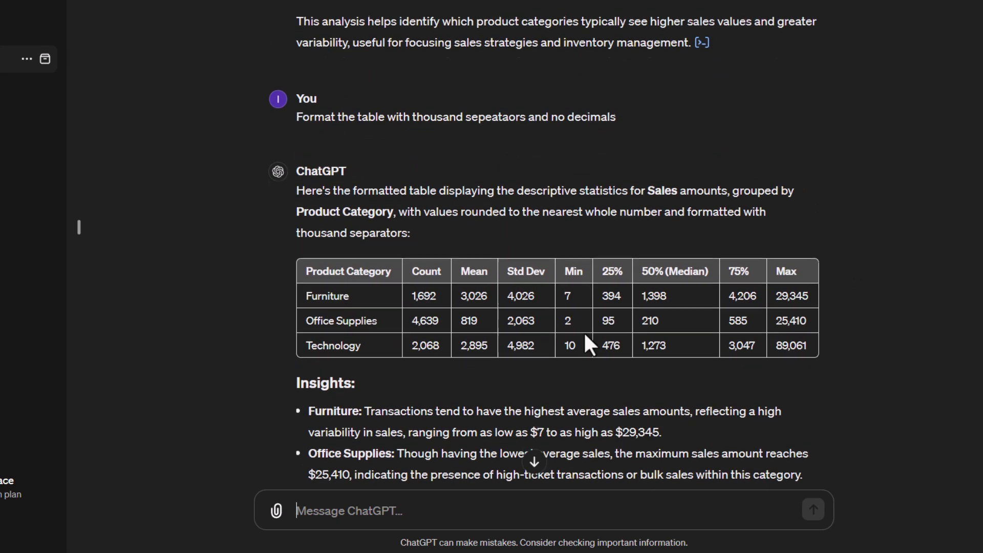
scroll(down, 3)
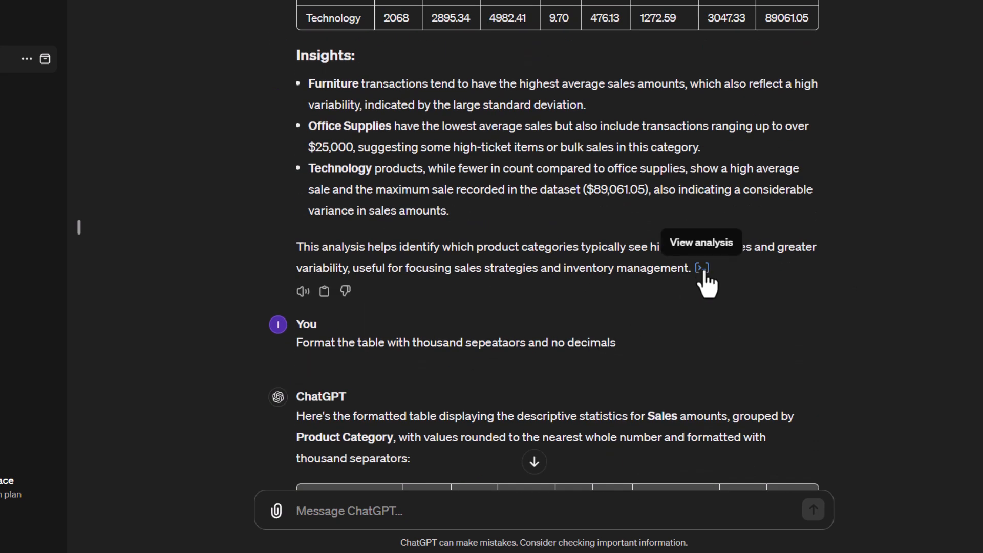
mouse_move(701, 270)
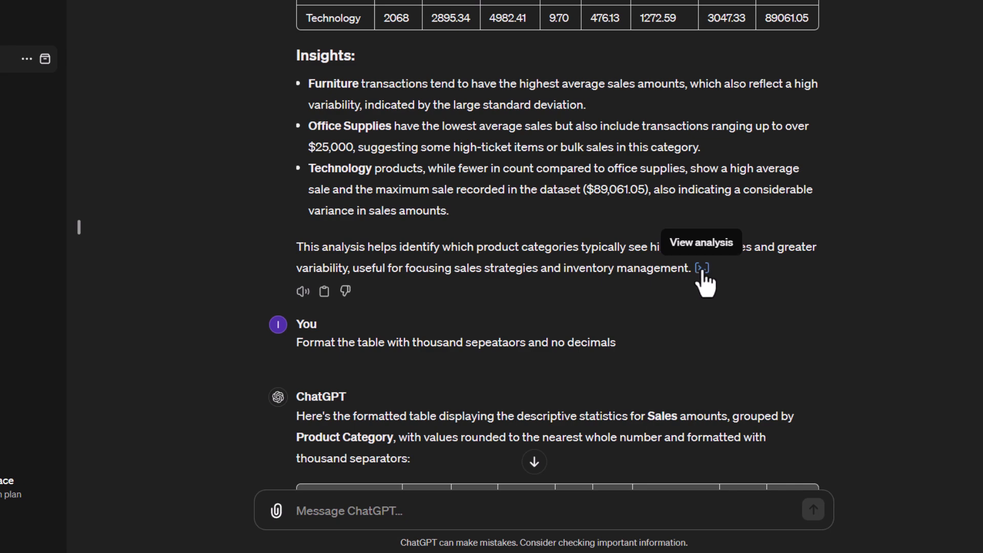
click(701, 268)
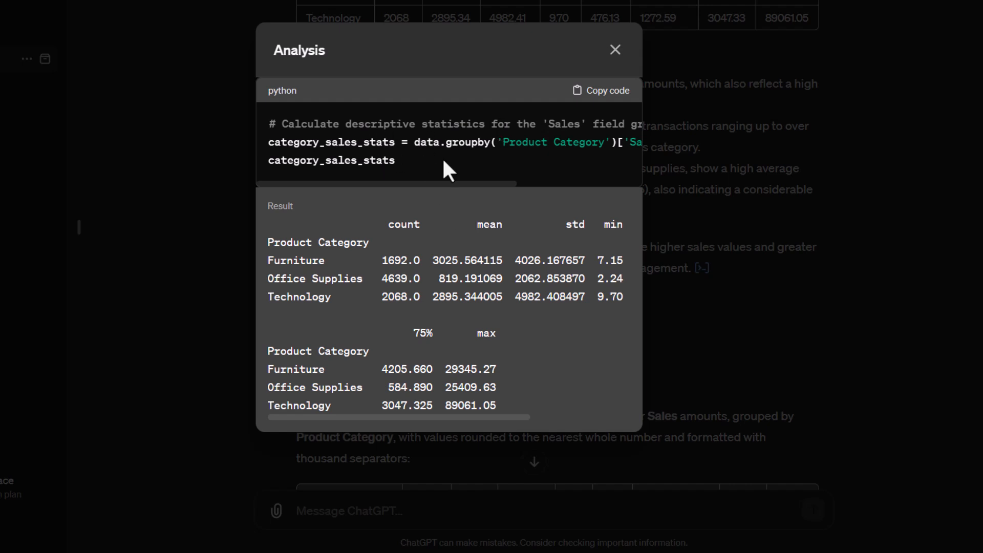
mouse_move(525, 165)
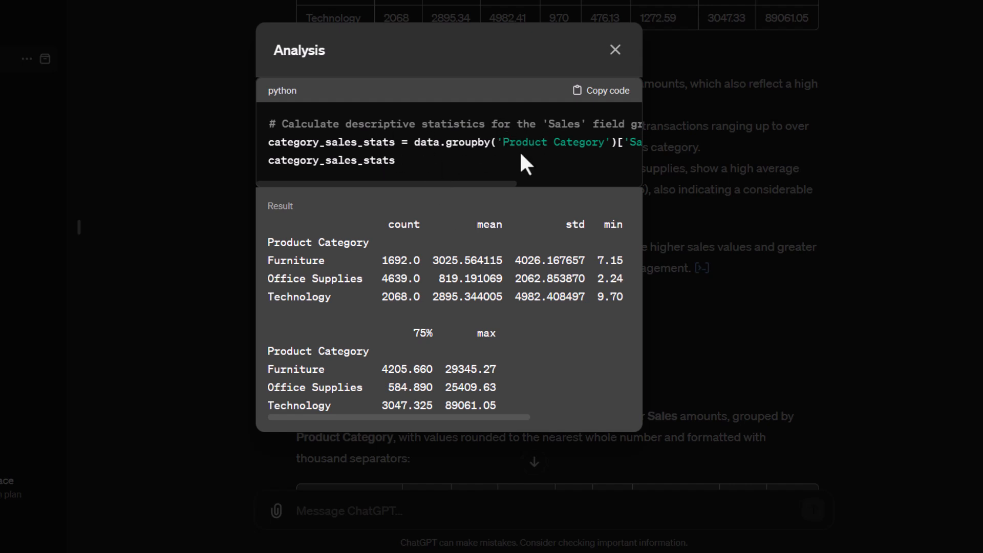
mouse_move(445, 305)
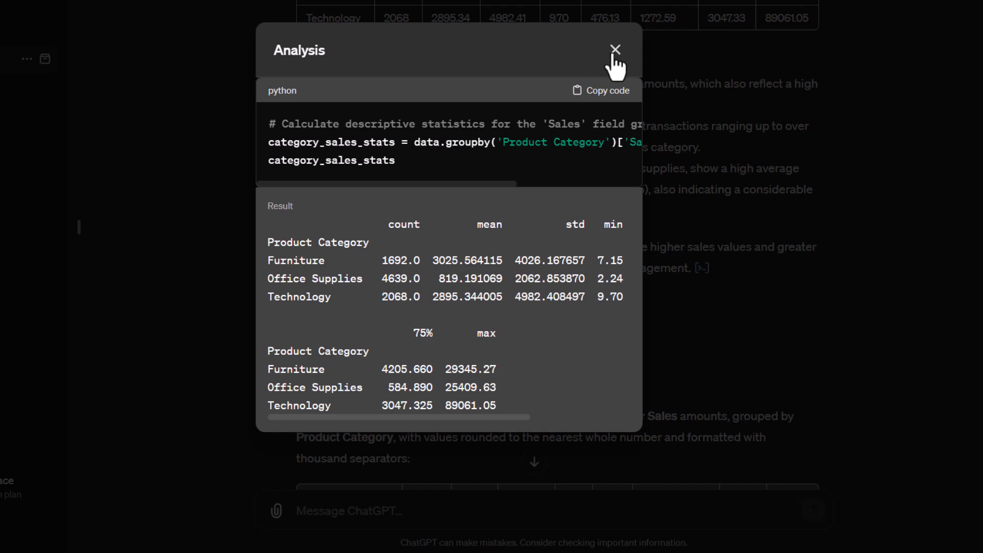
click(614, 50)
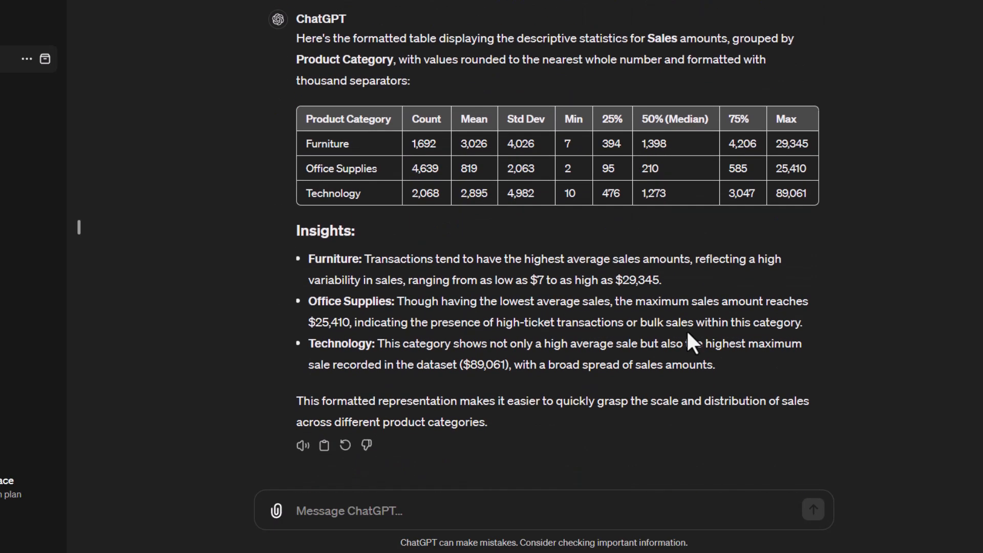
mouse_move(636, 191)
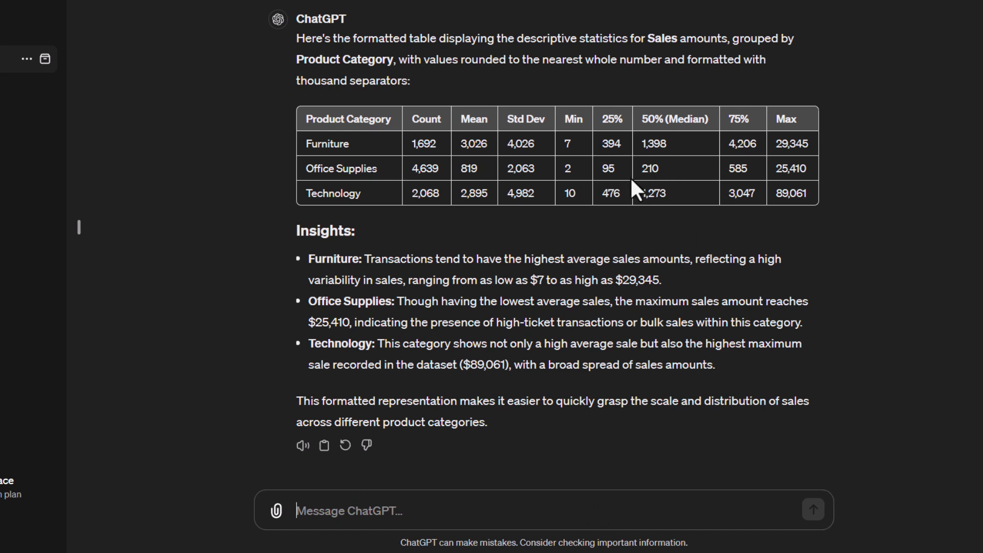
mouse_move(671, 231)
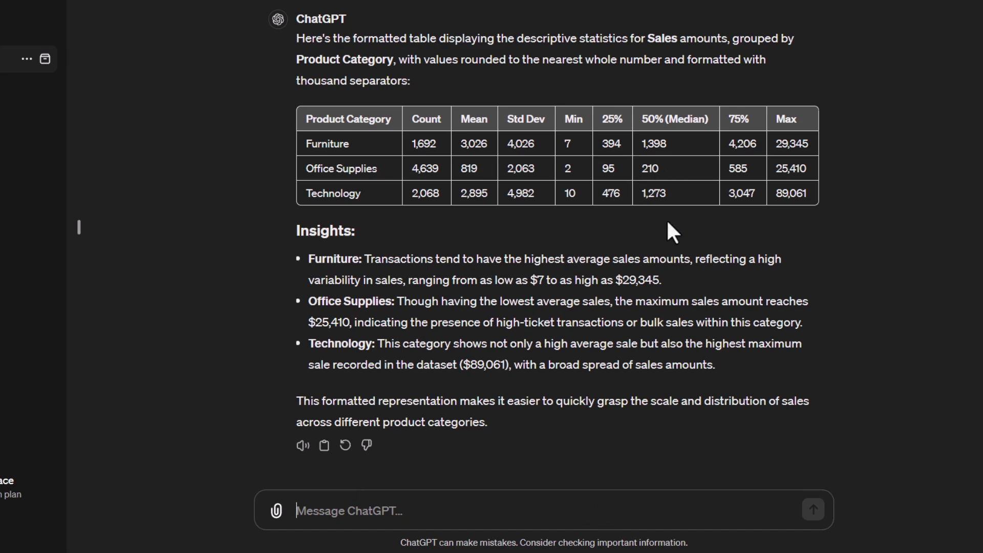
Step: Ask ChatGPT to export the table as an Excel file
scroll(down, 3)
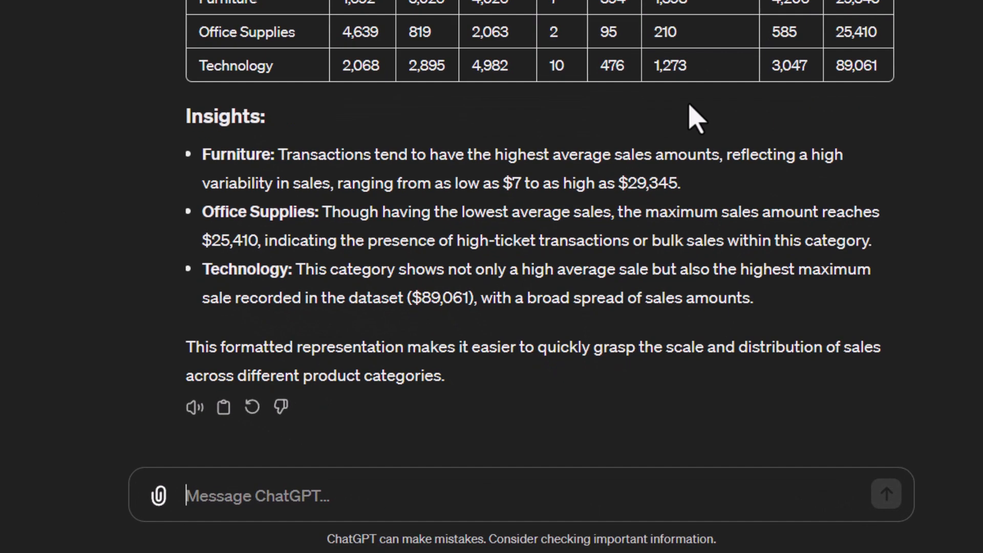
text(Export the table as a)
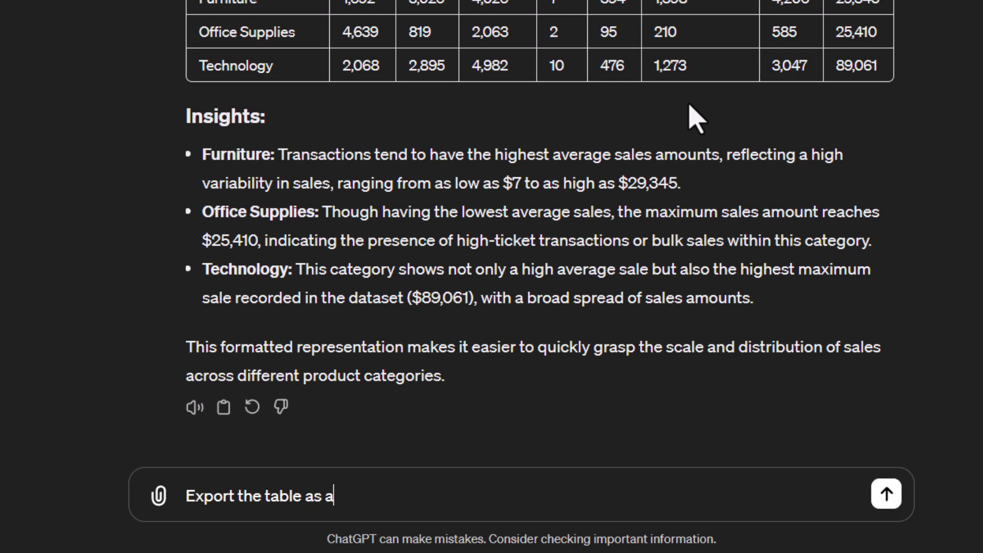
text(n Excel)
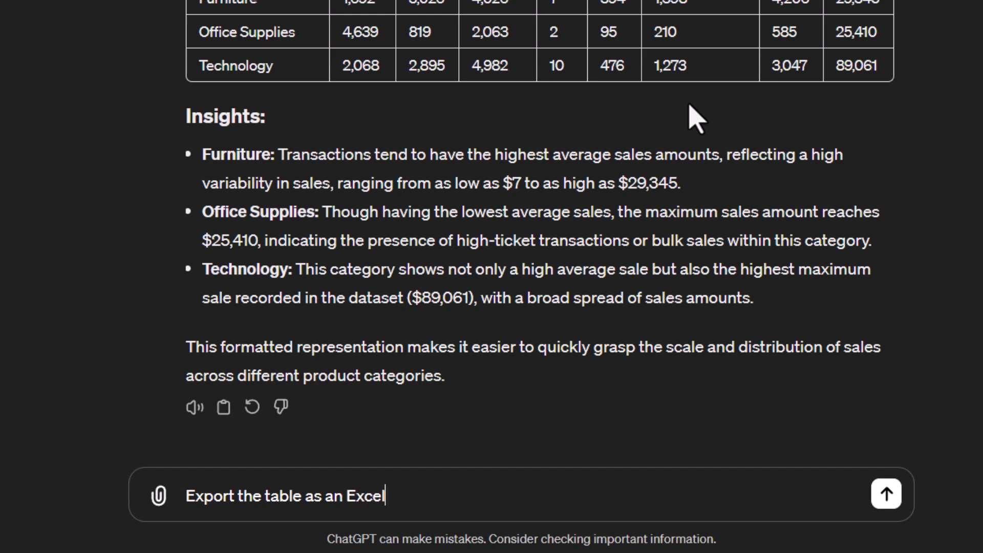
click(885, 493)
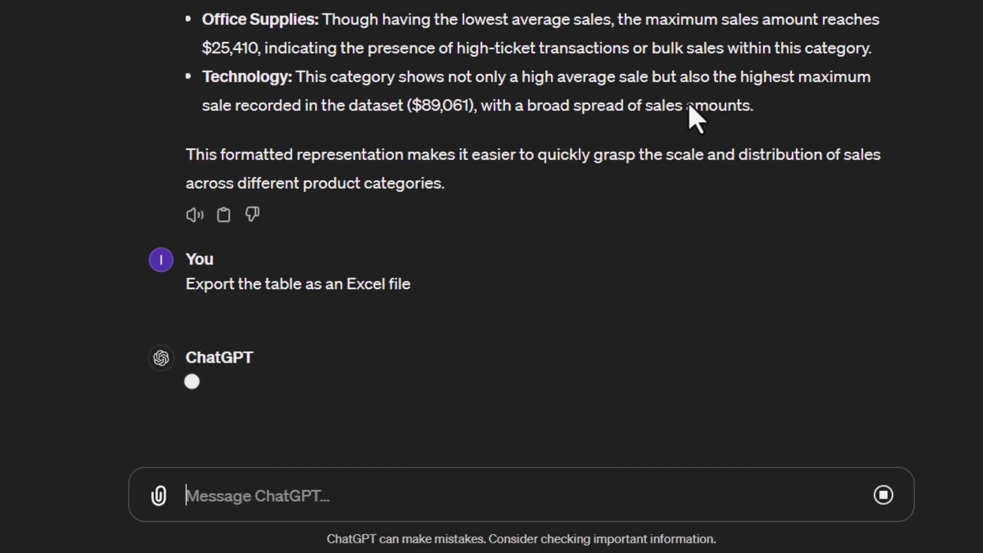